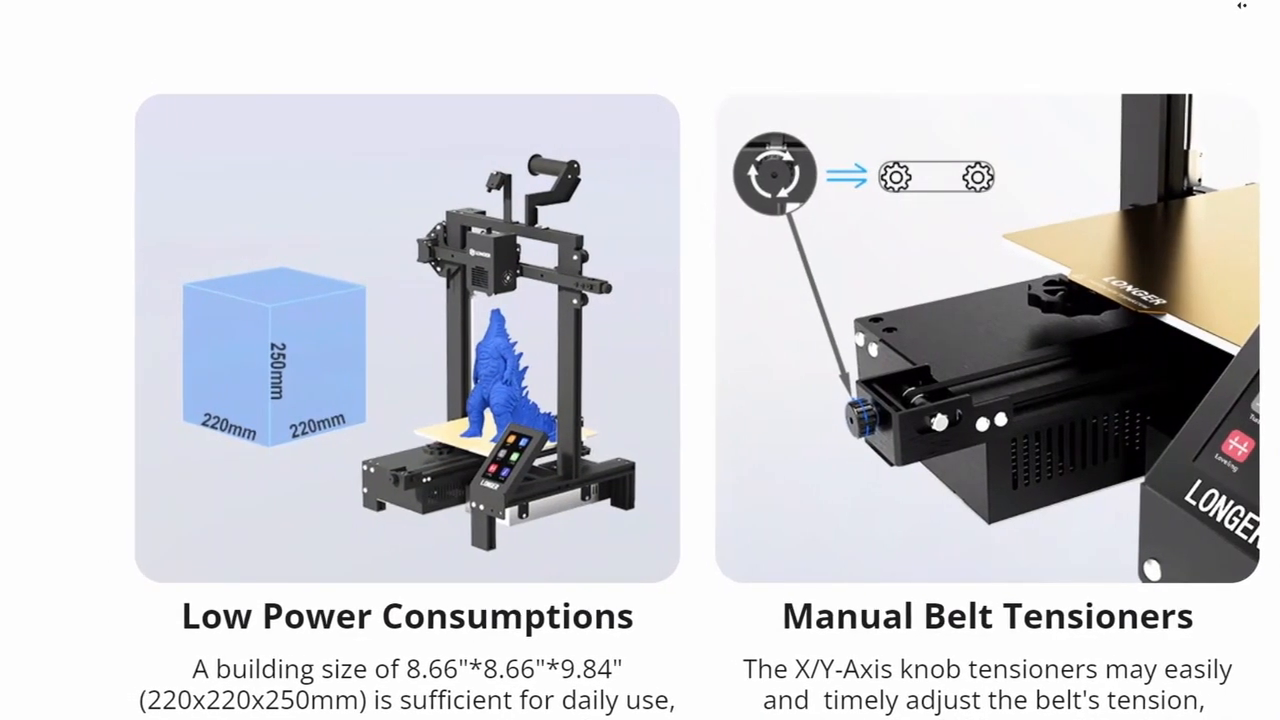
- Orbit the bed mesh surface plot to inspect it from several angles, including edge-on
{"action": "scroll", "scroll_direction": "down", "scroll_amount": 3}
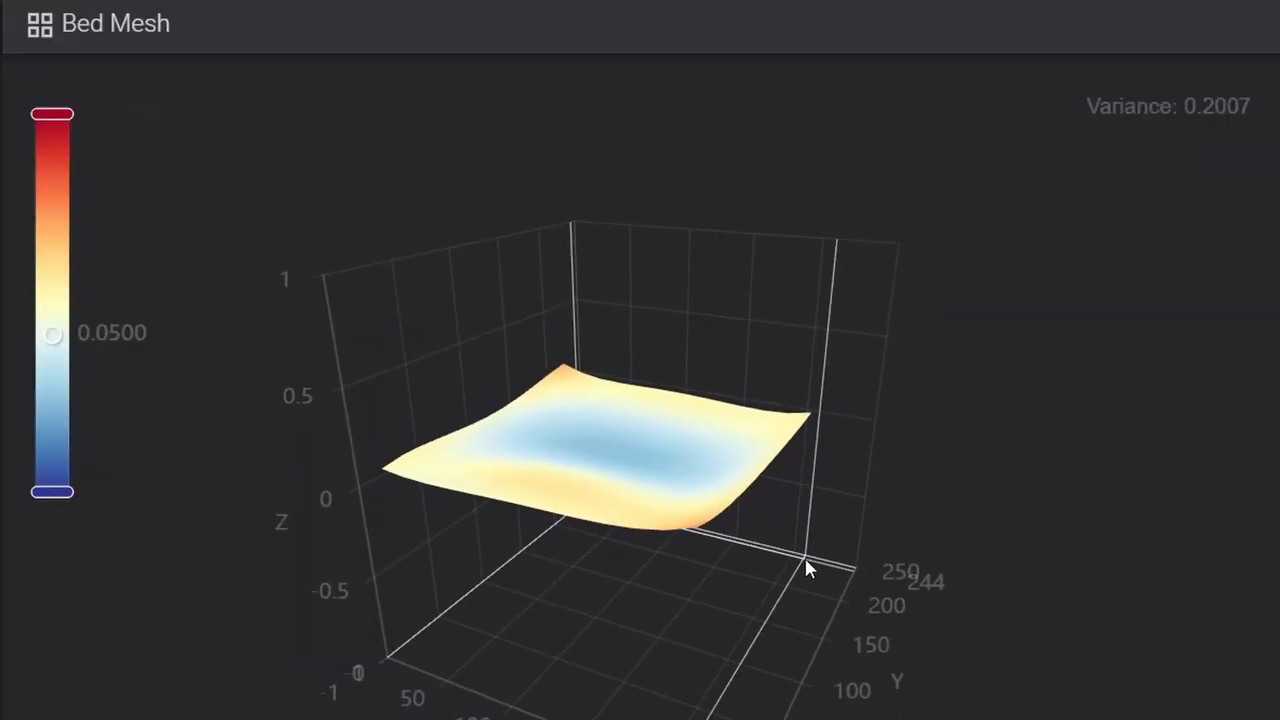
{"action": "left_click_drag", "start_coordinate": [808, 568], "coordinate": [848, 456]}
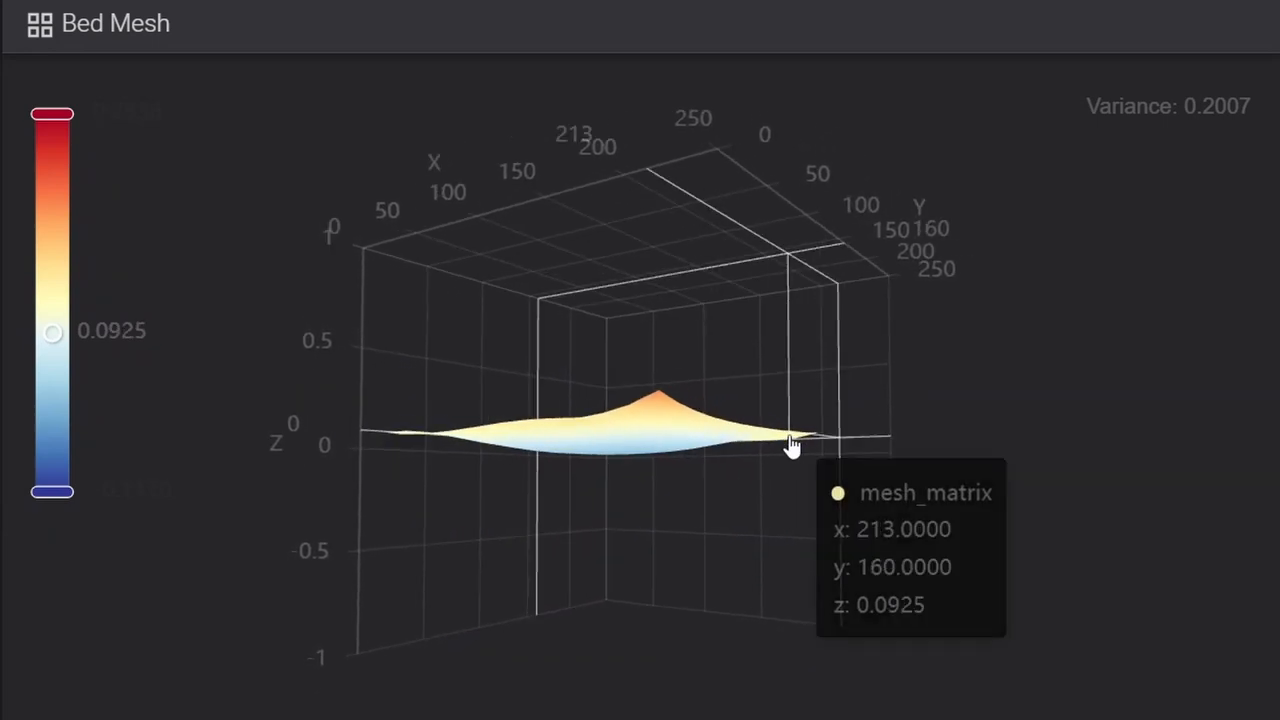
{"action": "left_click_drag", "start_coordinate": [790, 444], "coordinate": [808, 500]}
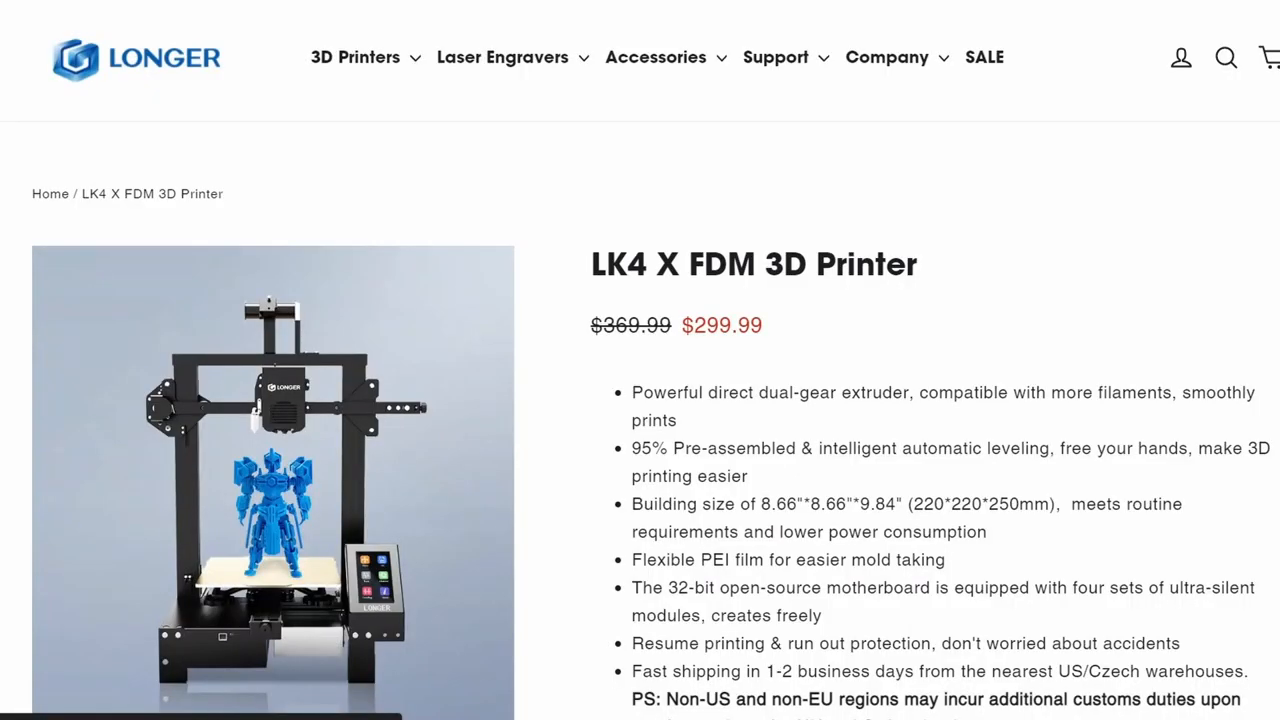
{"action": "scroll", "scroll_direction": "down", "scroll_amount": 3}
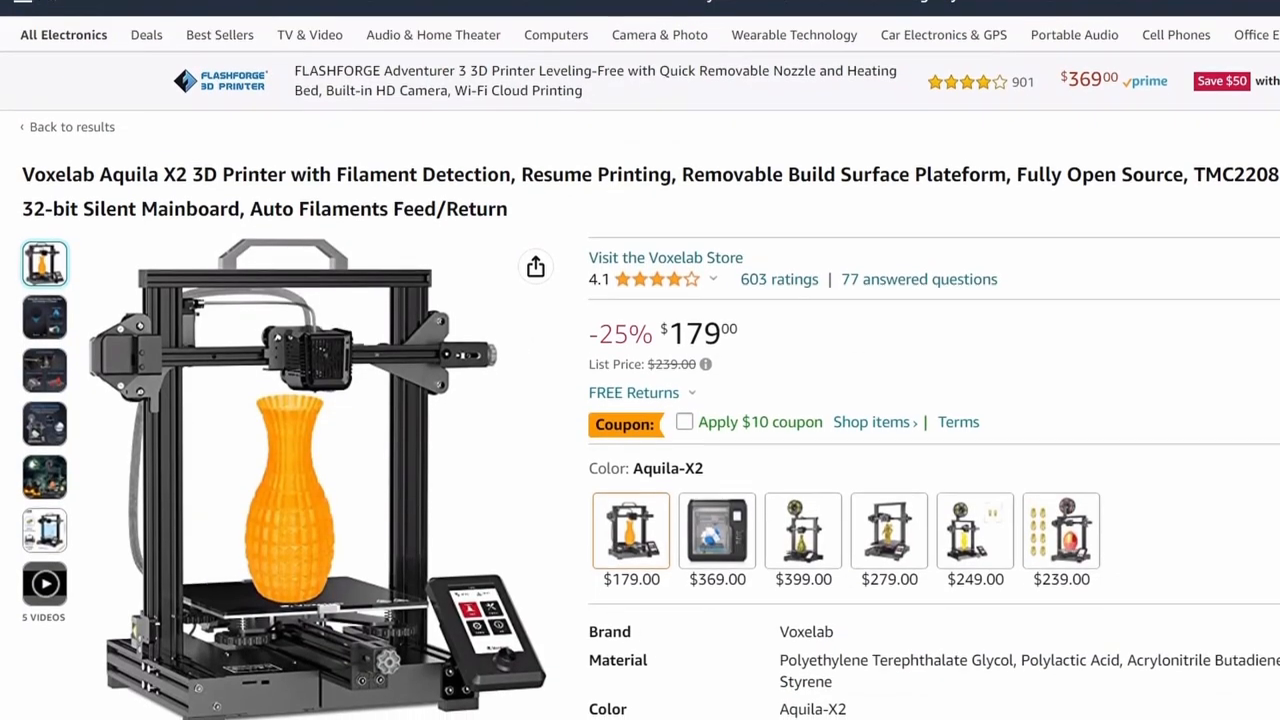
{"action": "scroll", "scroll_direction": "down", "scroll_amount": 3}
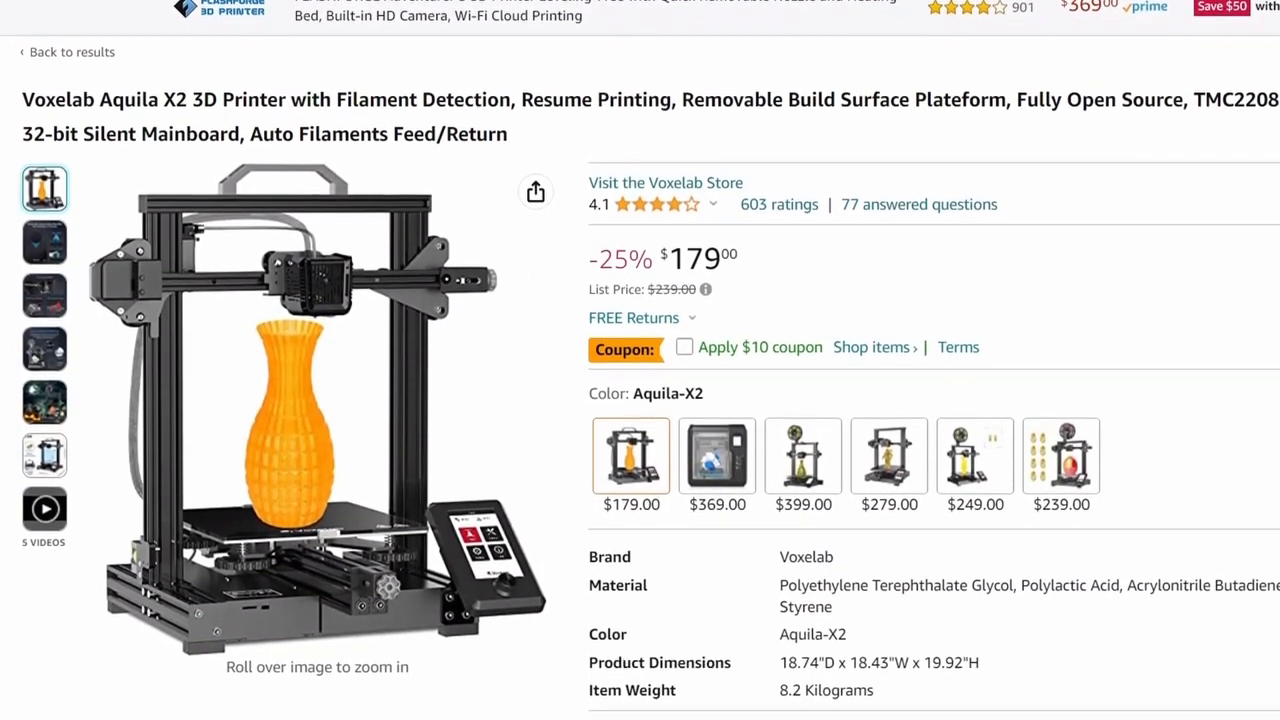
{"action": "scroll", "scroll_direction": "down", "scroll_amount": 3}
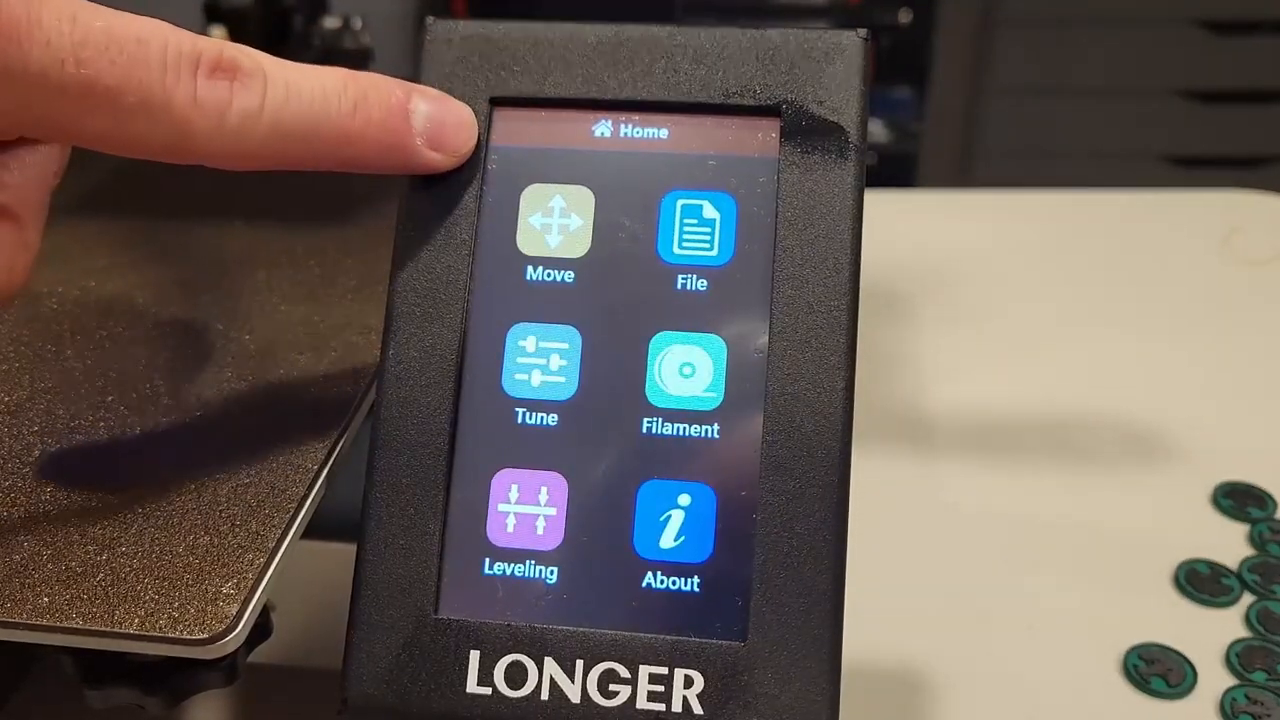
- From the manual controls console, send M303 E0 C10 S205 to autotune the hotend PID
{"action": "left_click", "coordinate": [548, 230]}
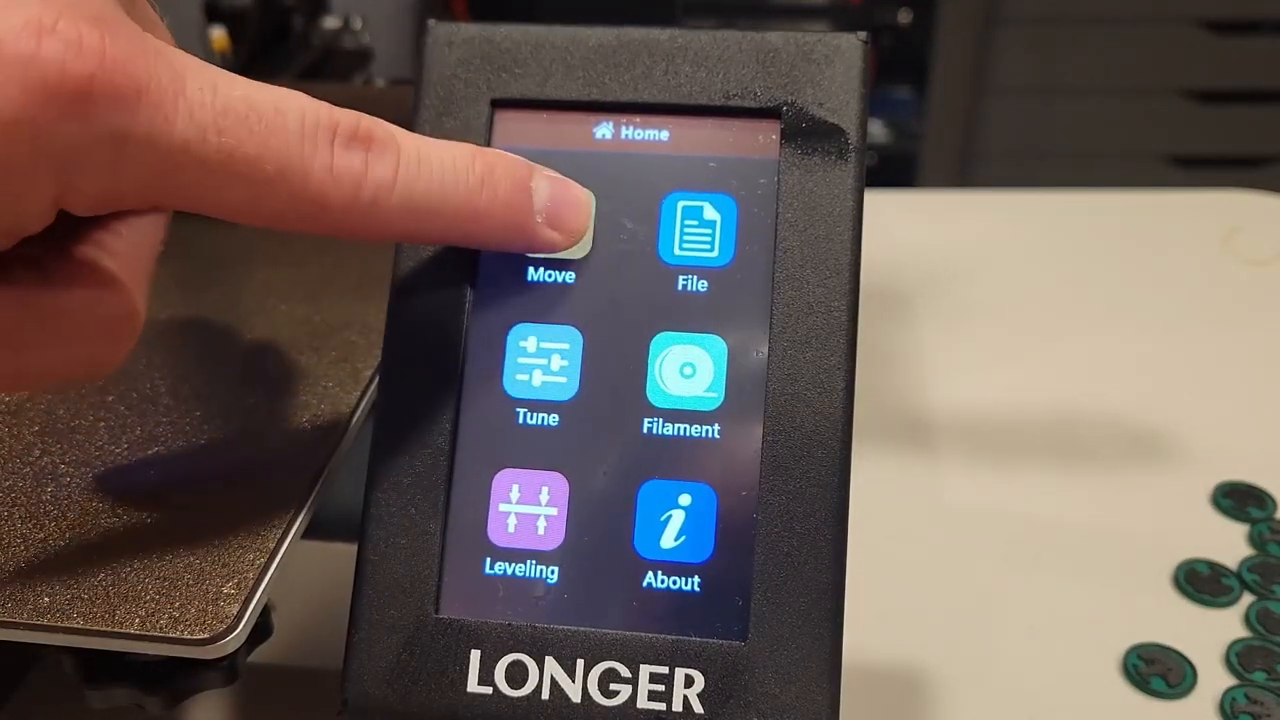
{"action": "left_click", "coordinate": [548, 240]}
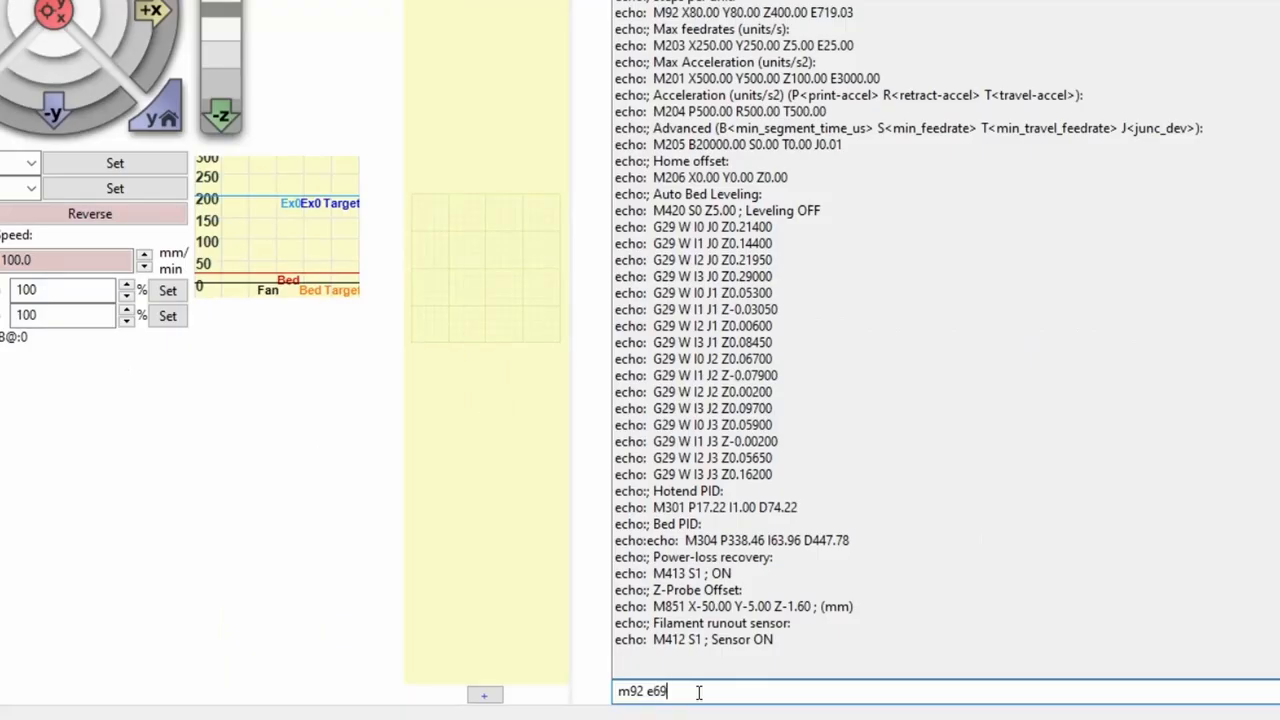
{"action": "type", "text": "1.375"}
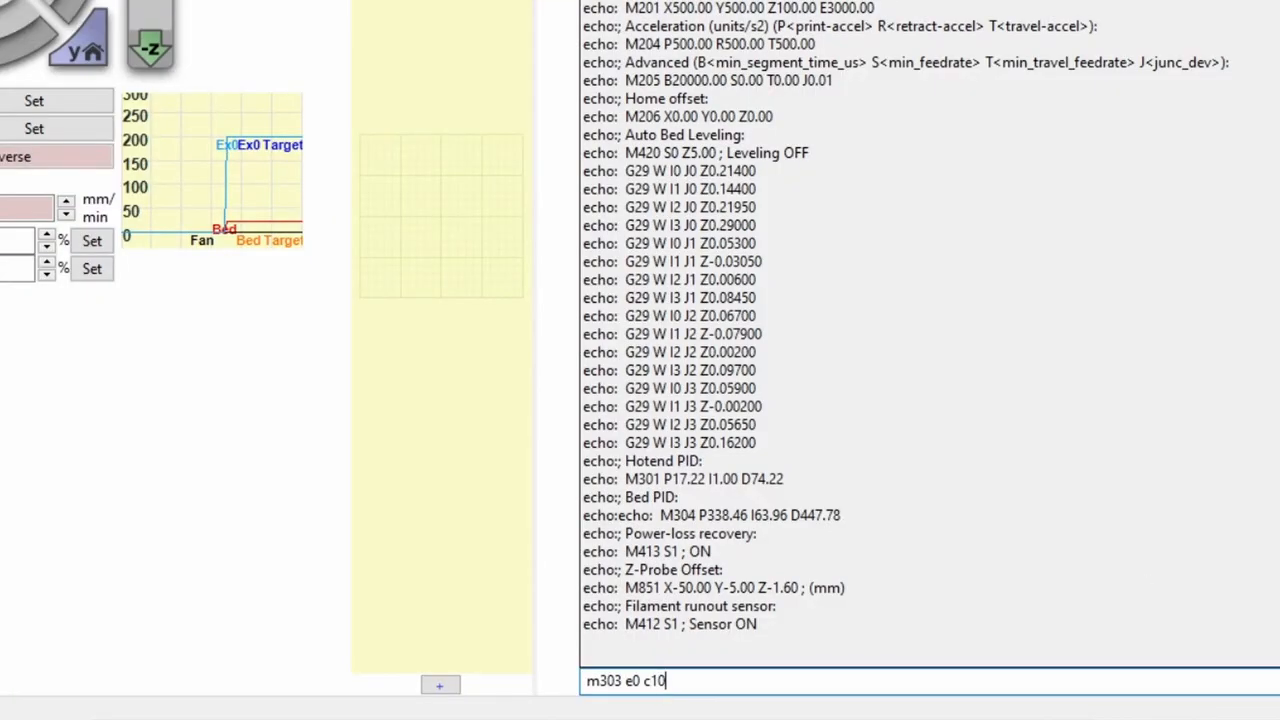
{"action": "type", "text": "s205"}
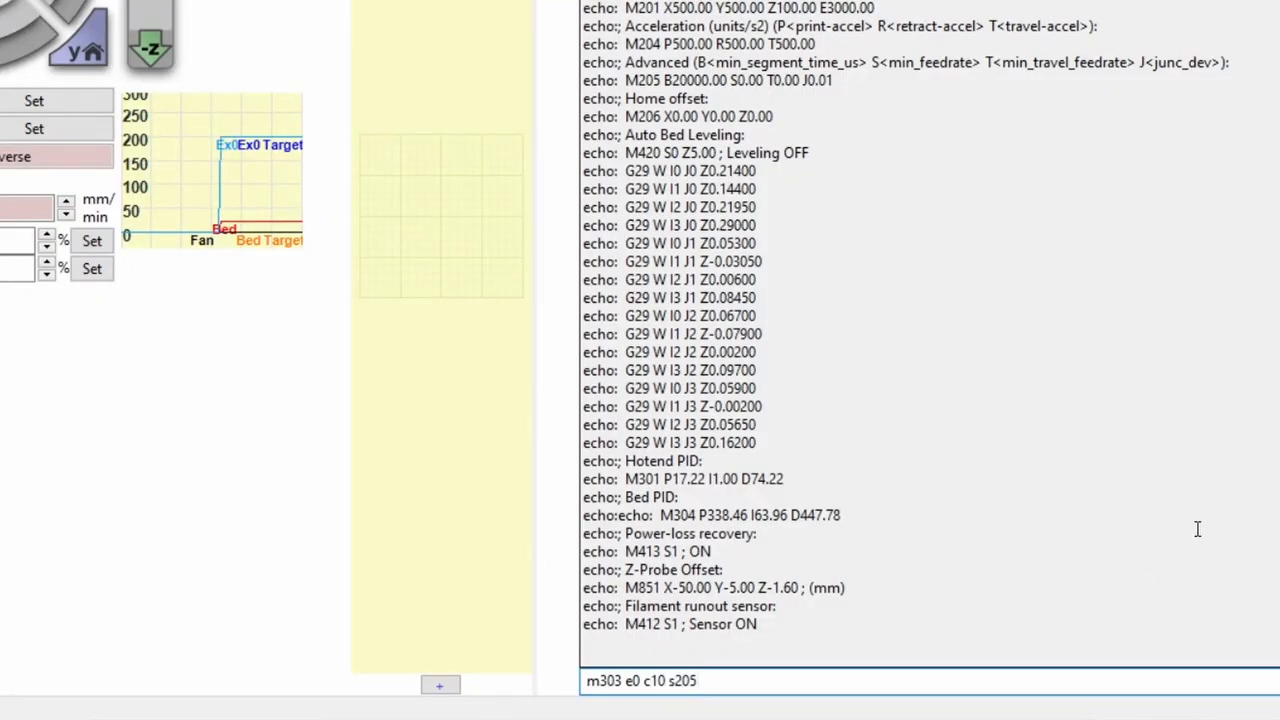
{"action": "key", "text": "Return"}
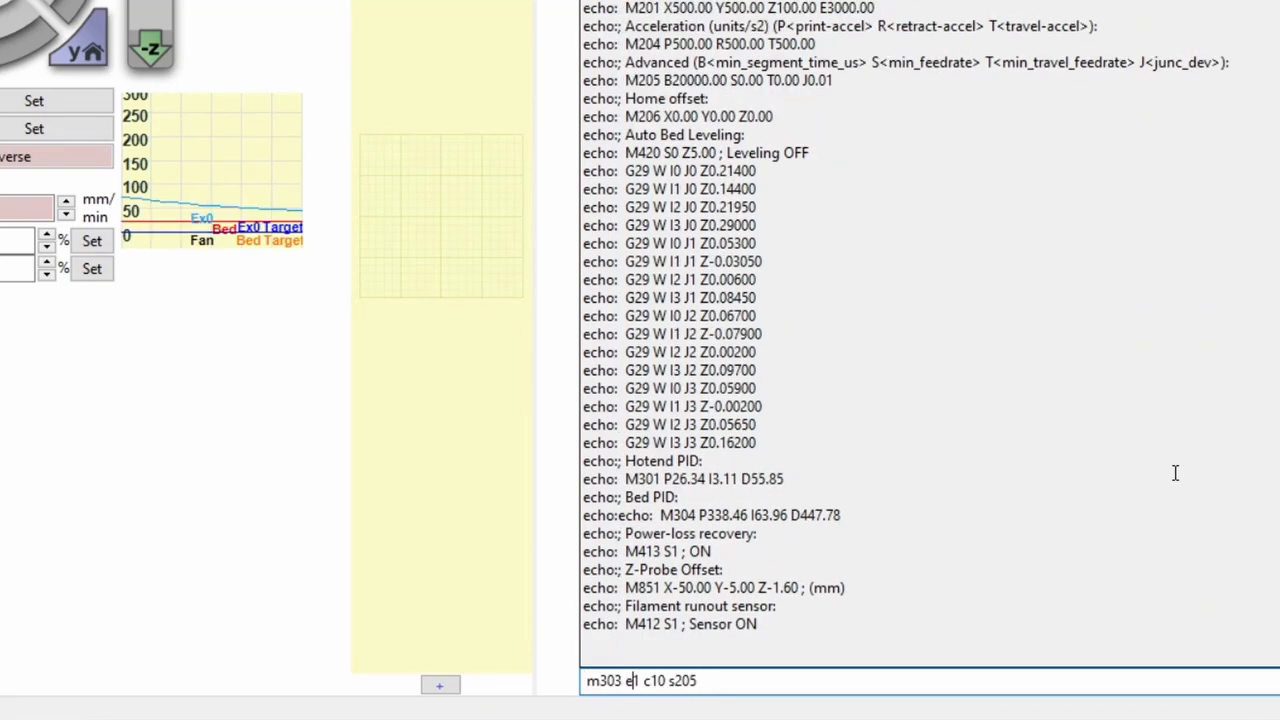
{"action": "type", "text": "-"}
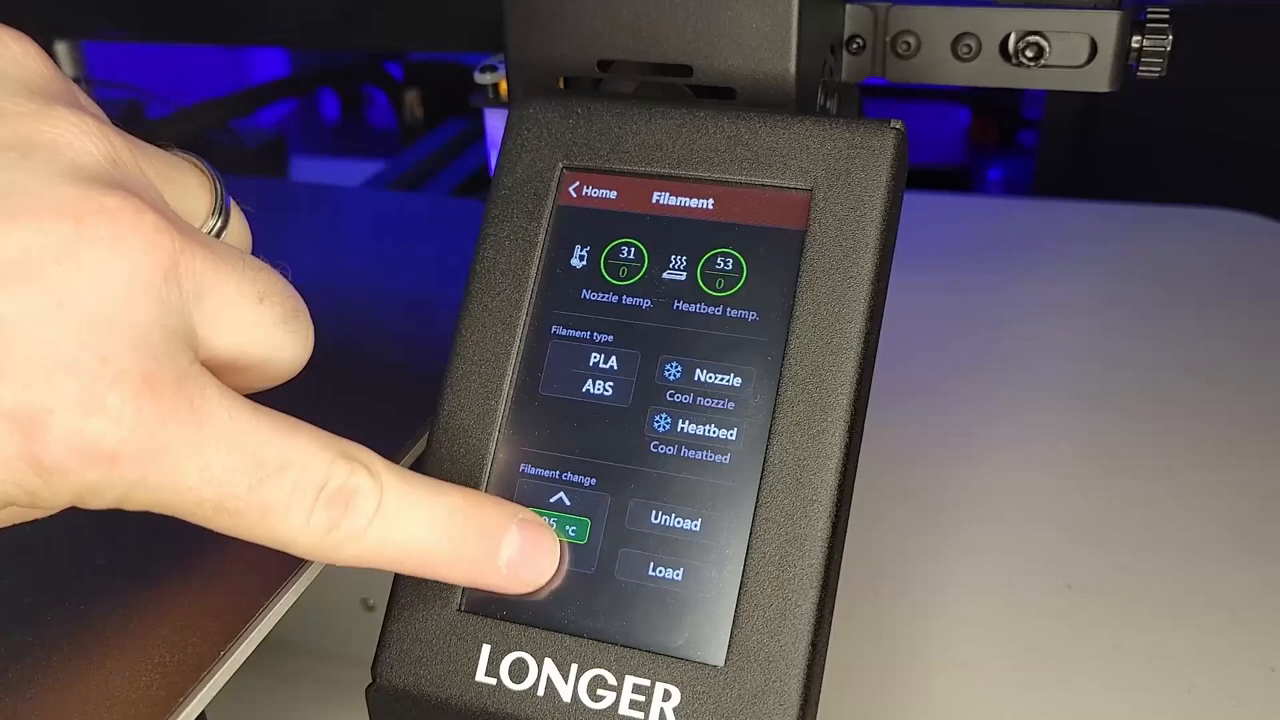
- Adjust the filament change temperature on the Filament screen
{"action": "left_click", "coordinate": [548, 502]}
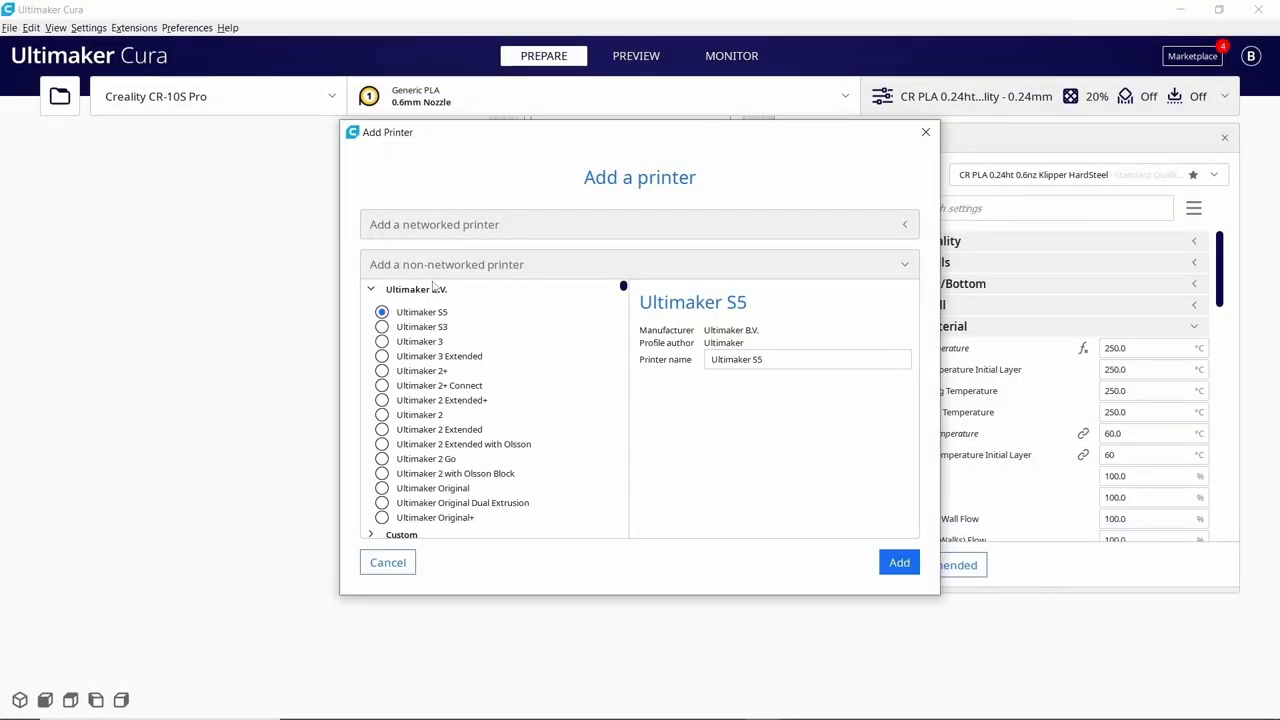
- Expand the Longer manufacturer under non-networked printers to reveal the LK4 Pro
{"action": "scroll", "scroll_direction": "down", "scroll_amount": 3}
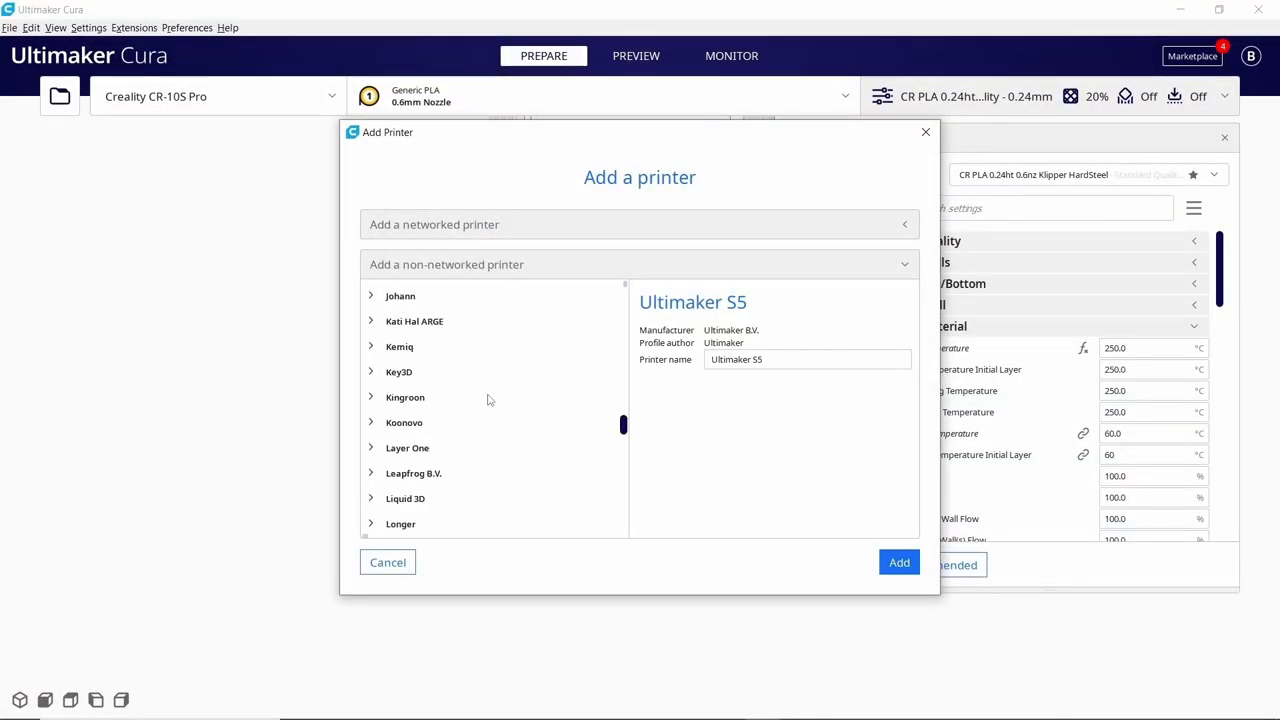
{"action": "scroll", "scroll_direction": "down", "scroll_amount": 3}
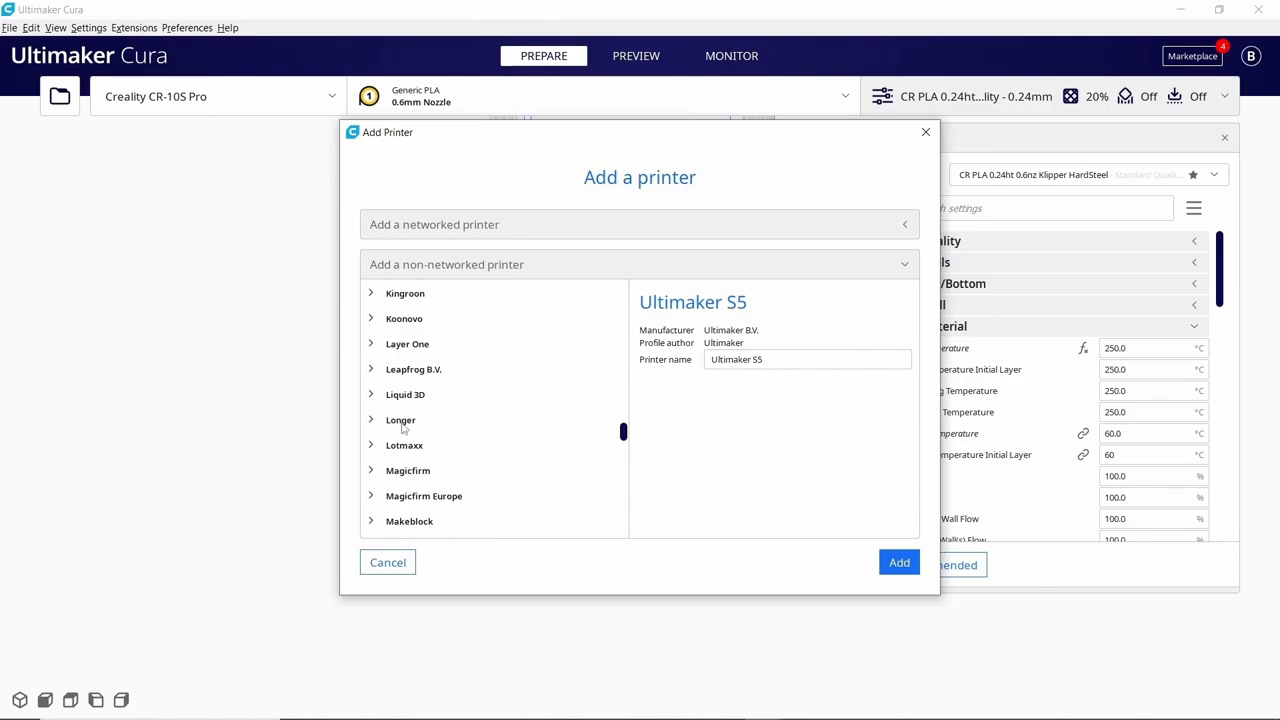
{"action": "left_click", "coordinate": [400, 420]}
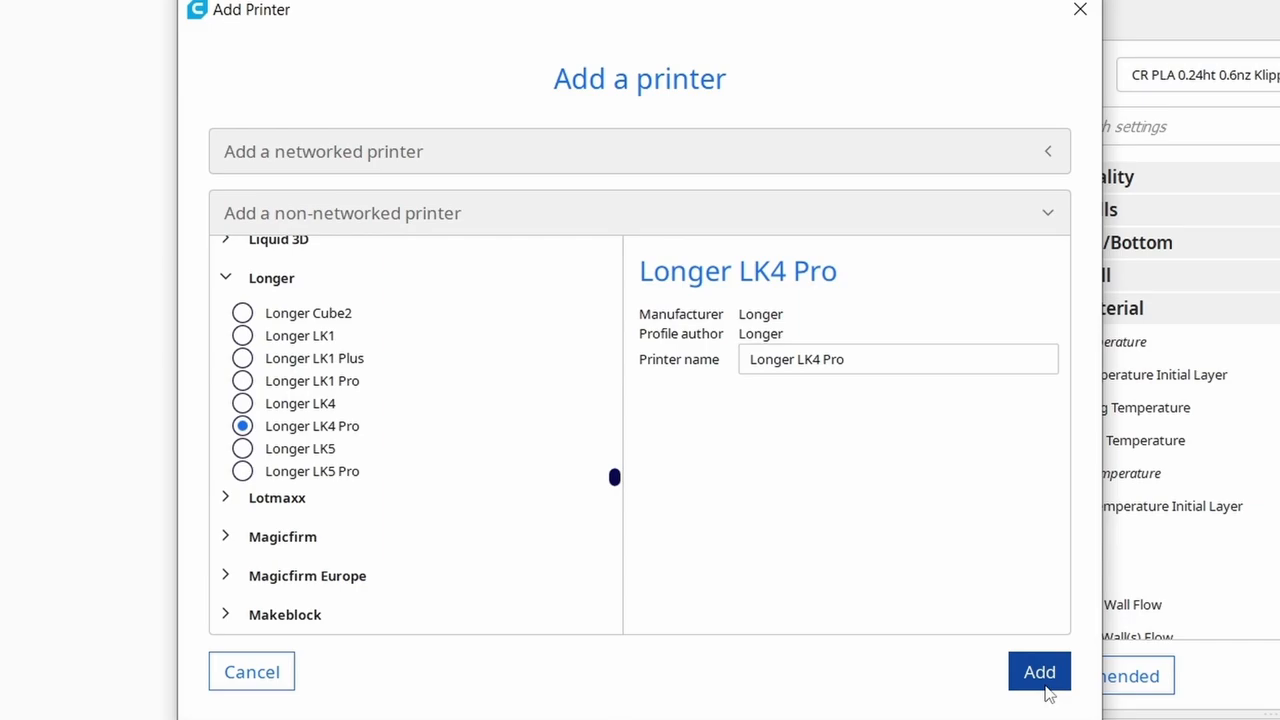
{"action": "mouse_move", "coordinate": [1140, 710]}
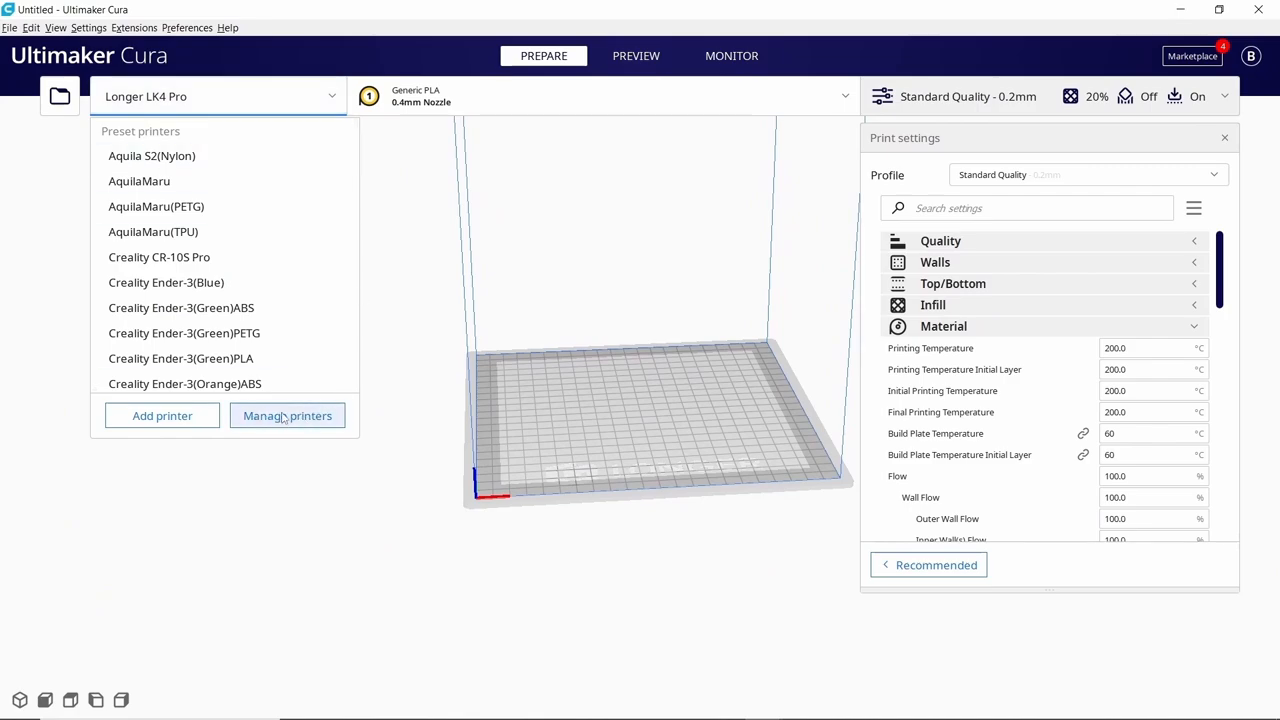
- Reach the LK4 Pro's Machine Settings through printer management preferences
{"action": "left_click", "coordinate": [288, 414]}
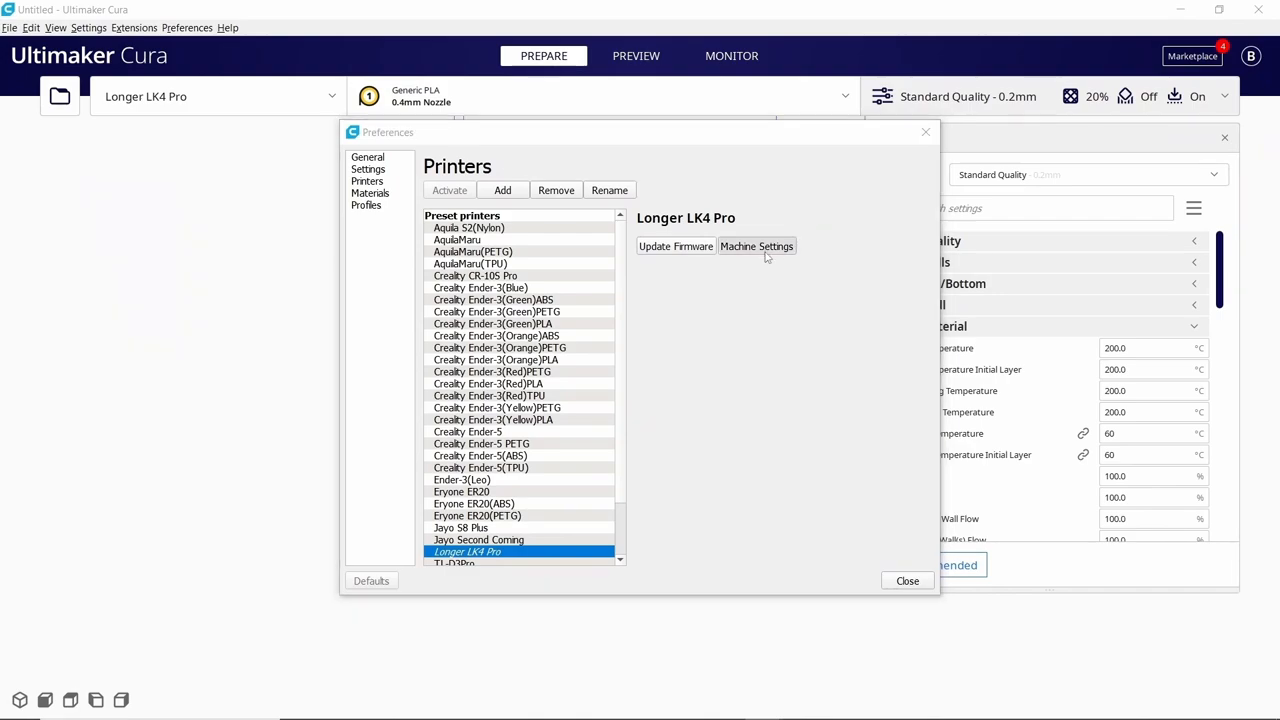
{"action": "left_click", "coordinate": [756, 246]}
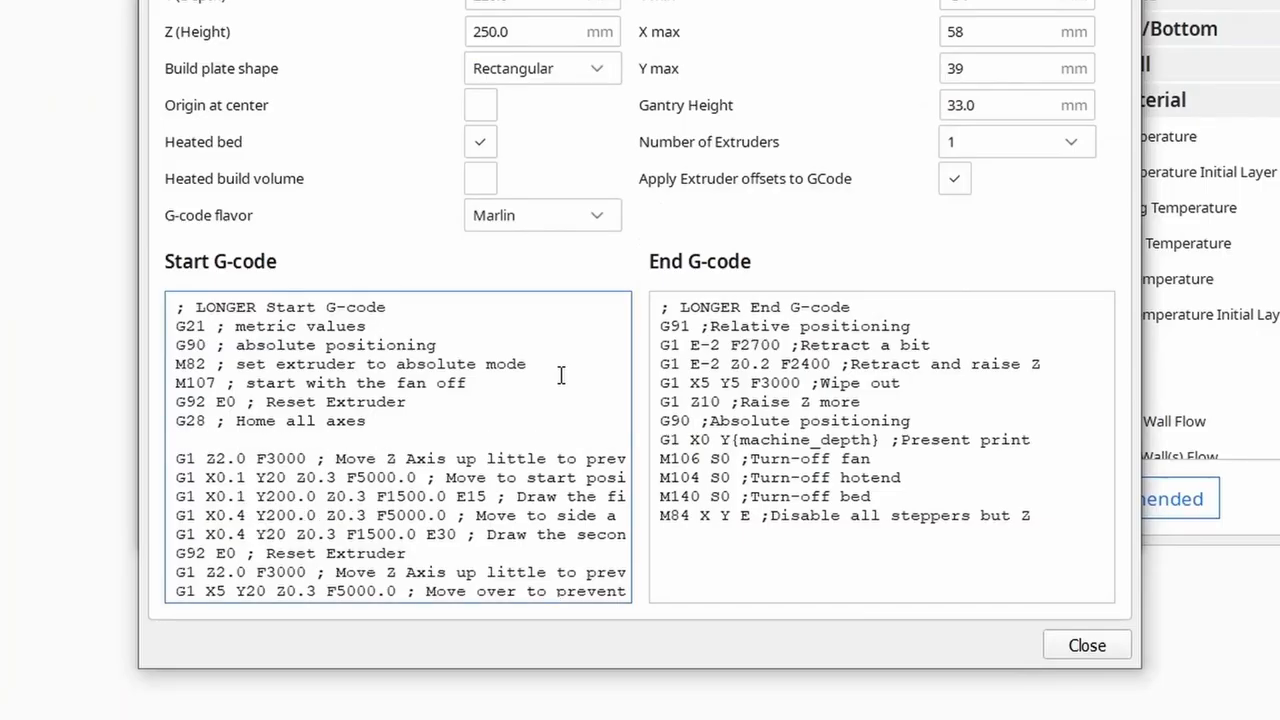
- Add 'M420 S1 ; use saved mesh' and 'G29 ; probe bed and use mesh' to the start G-code
{"action": "type", "text": "M420 S"}
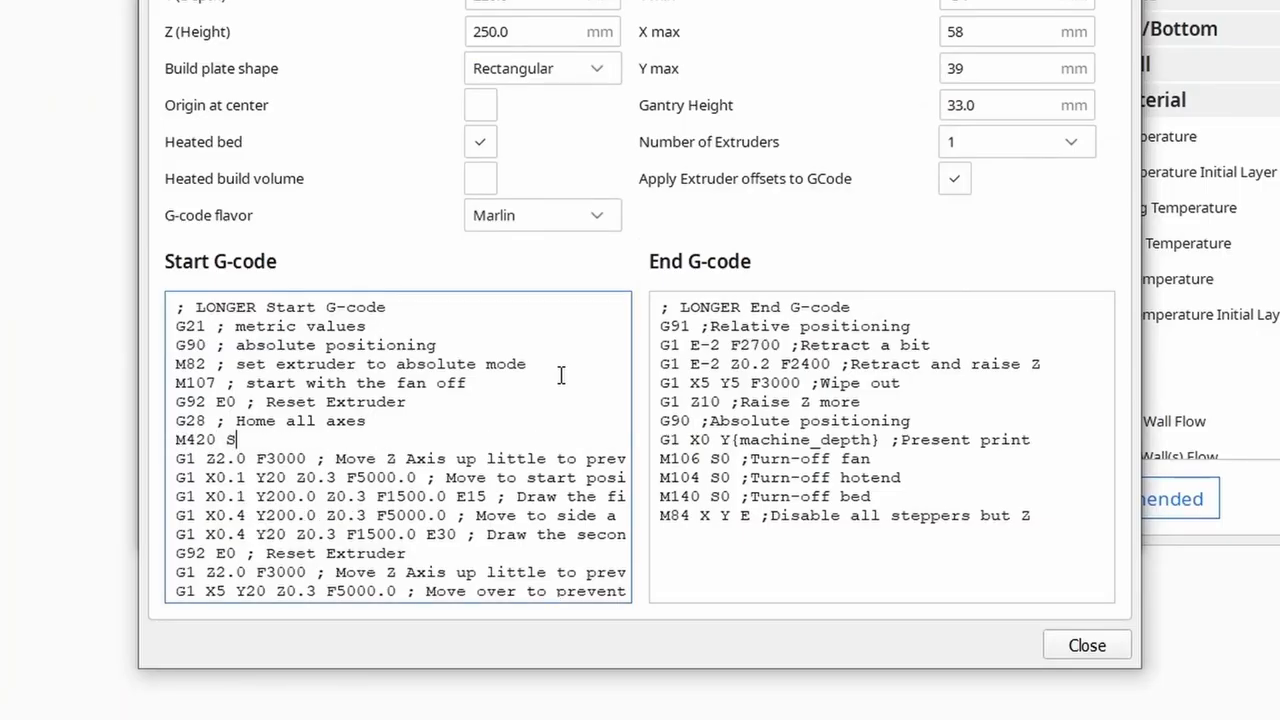
{"action": "type", "text": "1; use s"}
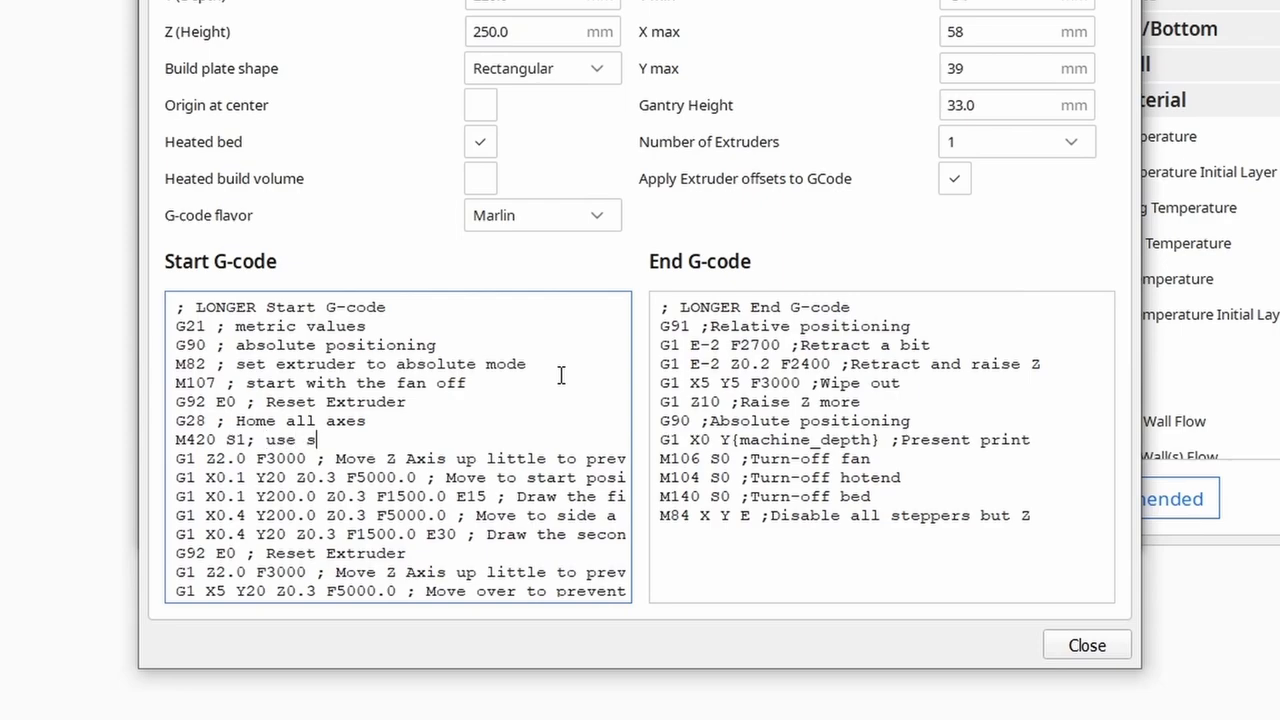
{"action": "type", "text": "aved mesh"}
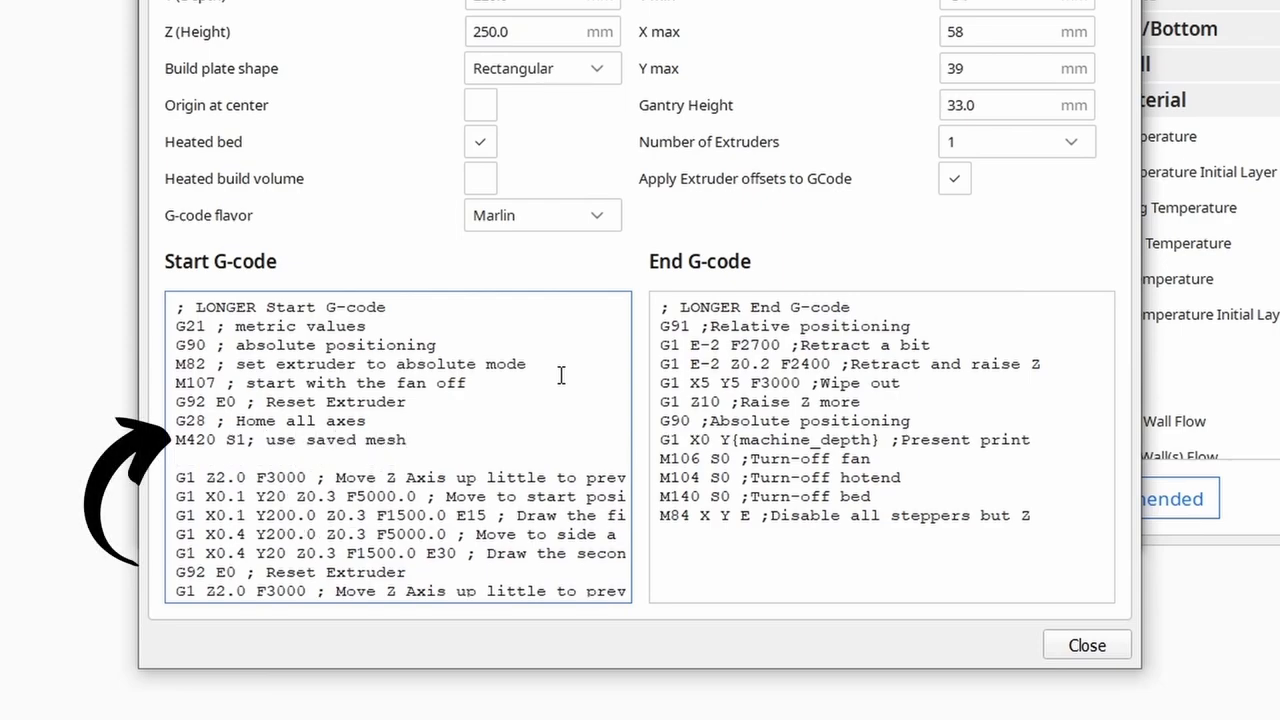
{"action": "type", "text": "G29"}
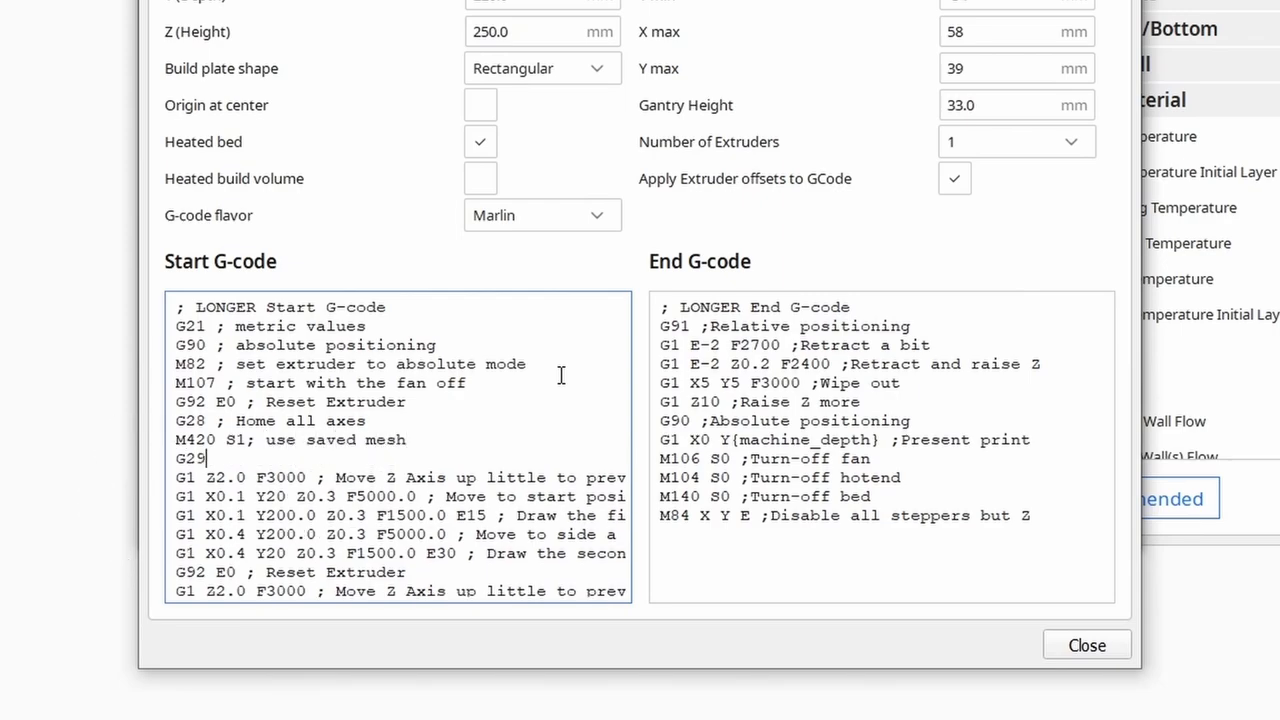
{"action": "type", "text": "; probe"}
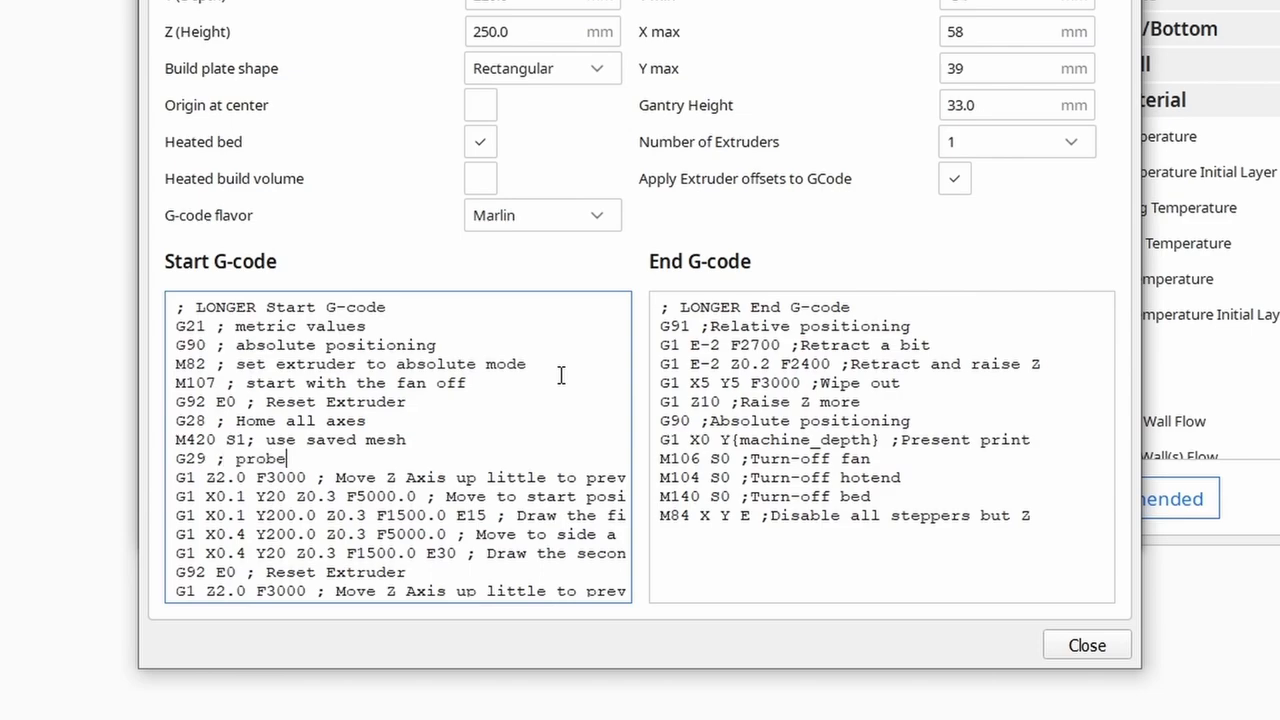
{"action": "type", "text": "bed and use mesh"}
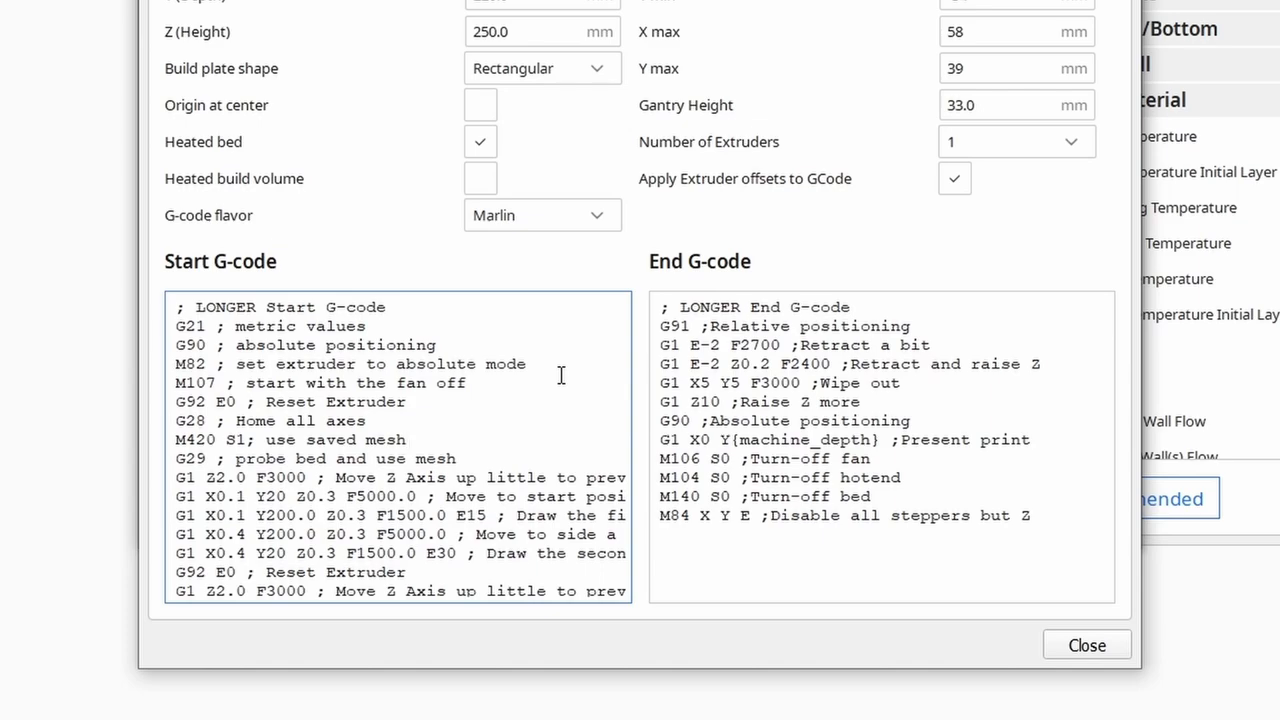
{"action": "left_click", "coordinate": [404, 440]}
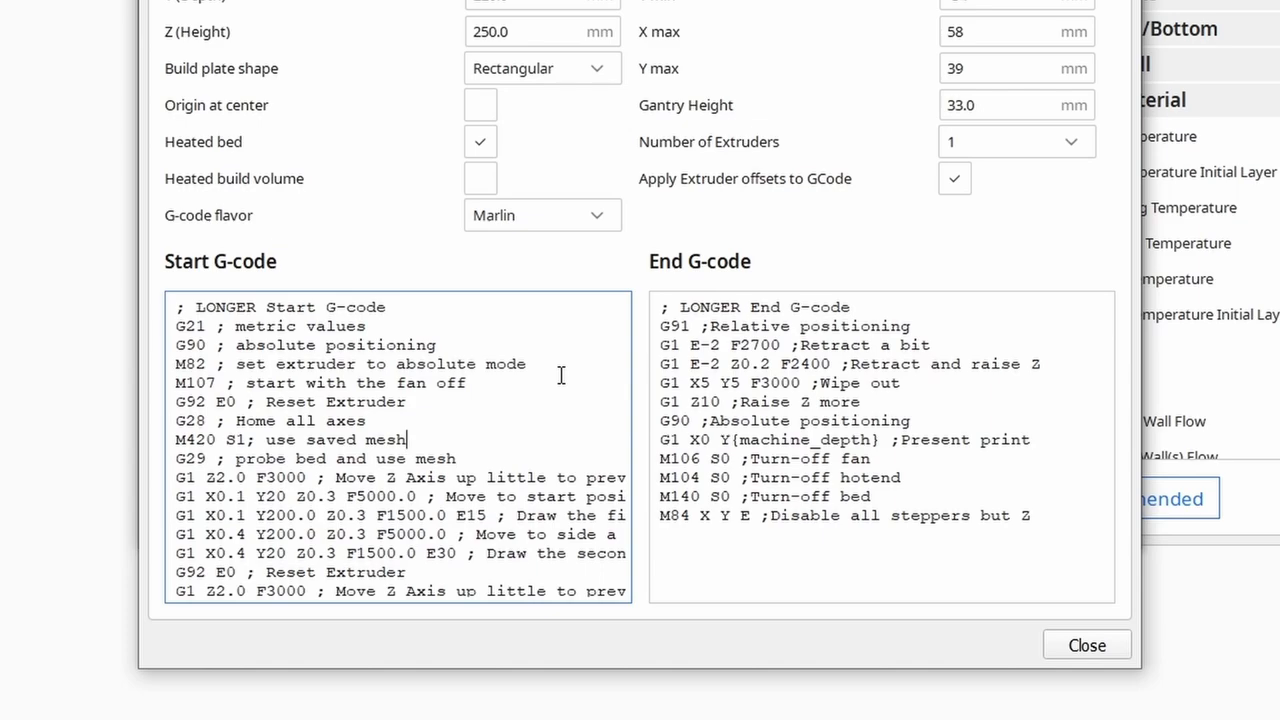
{"action": "scroll", "scroll_direction": "down", "scroll_amount": 3}
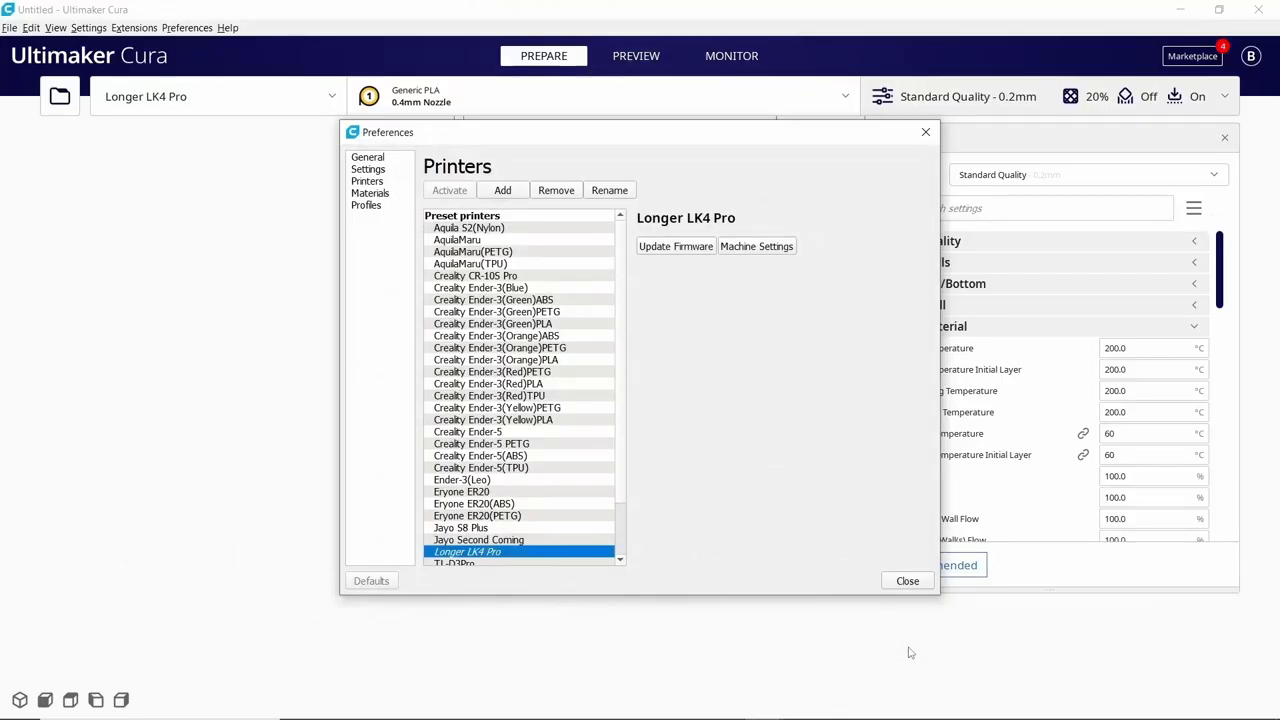
- In Travel settings, set the retraction speed to 35 mm/s
{"action": "left_click", "coordinate": [906, 580]}
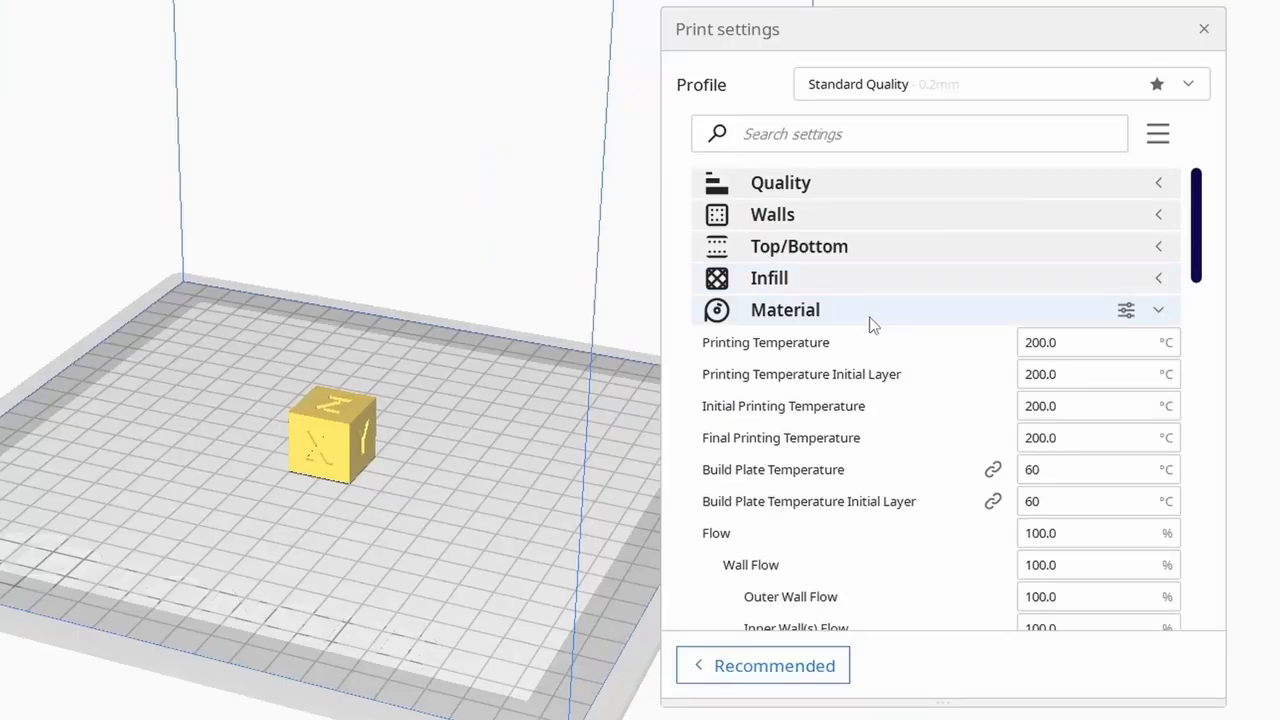
{"action": "left_click", "coordinate": [784, 308]}
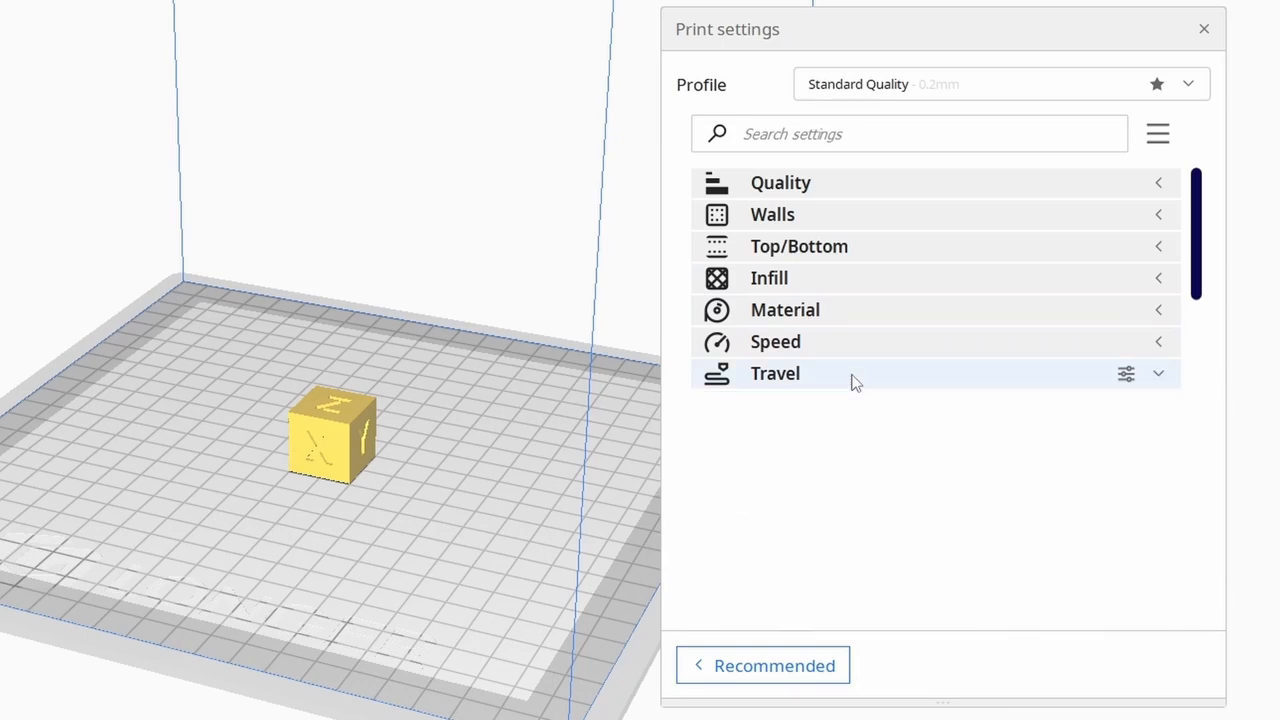
{"action": "left_click", "coordinate": [776, 374]}
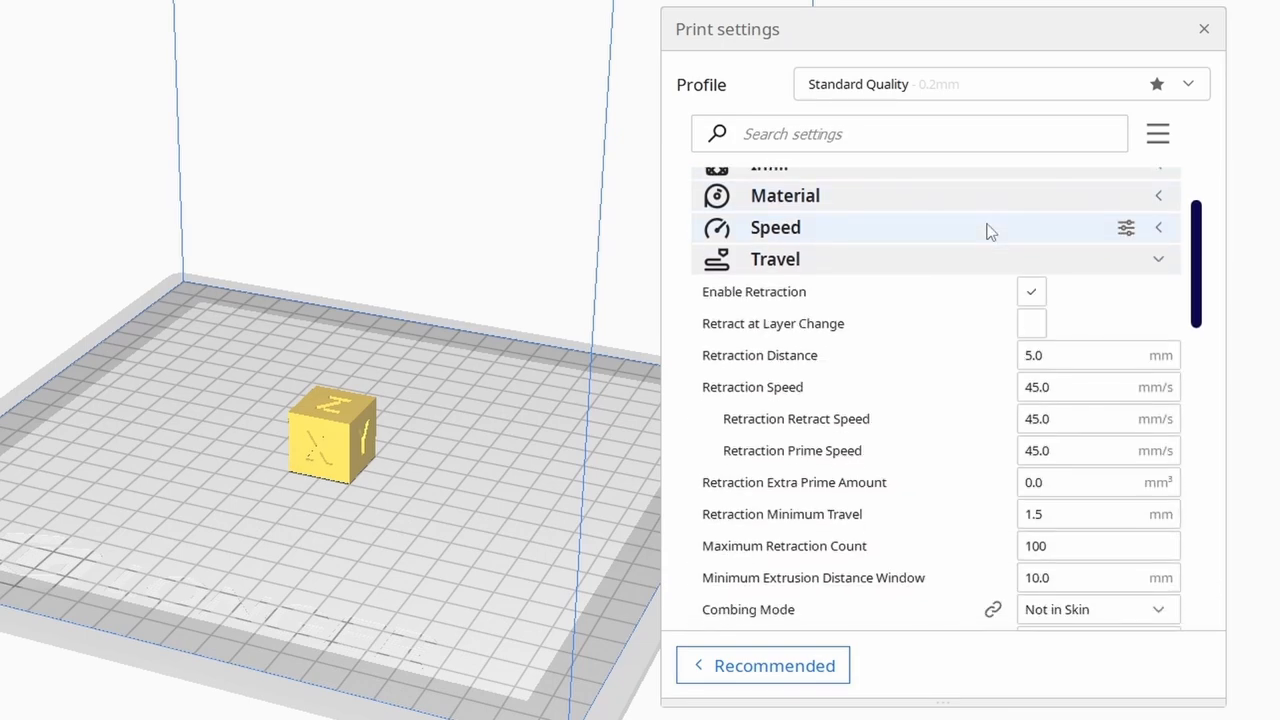
{"action": "left_click", "coordinate": [1090, 356]}
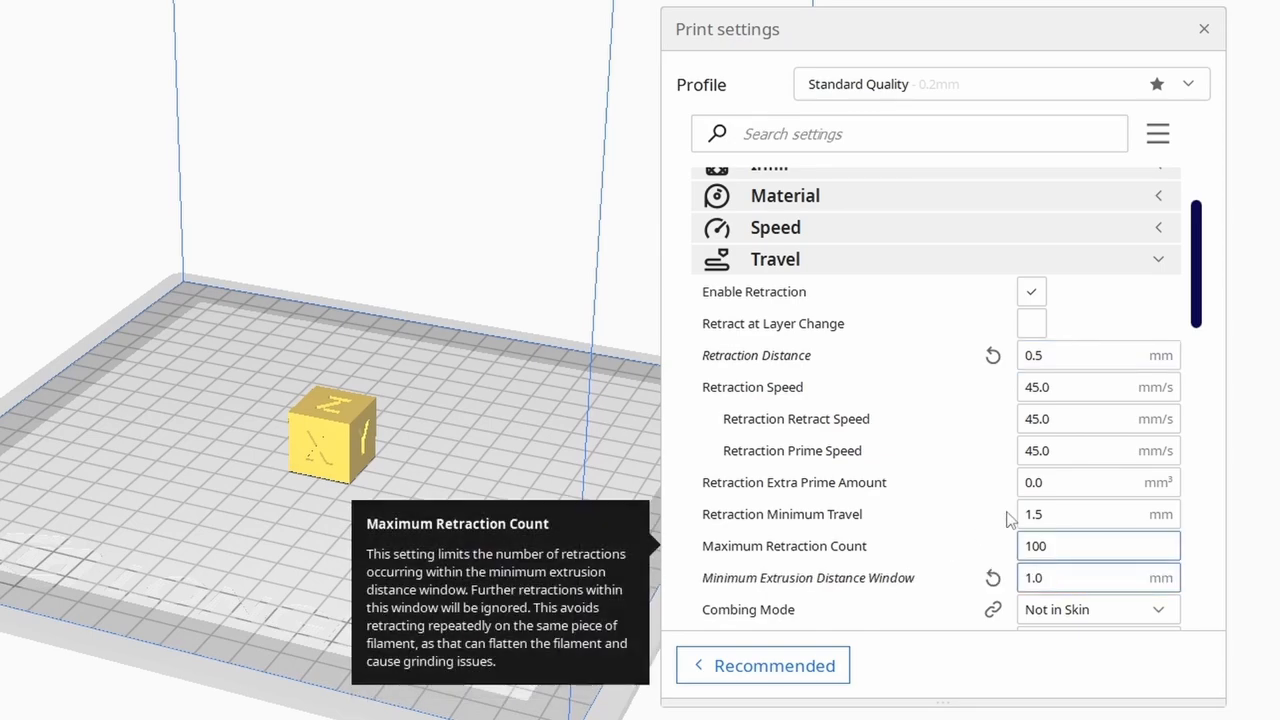
{"action": "left_click", "coordinate": [1098, 388]}
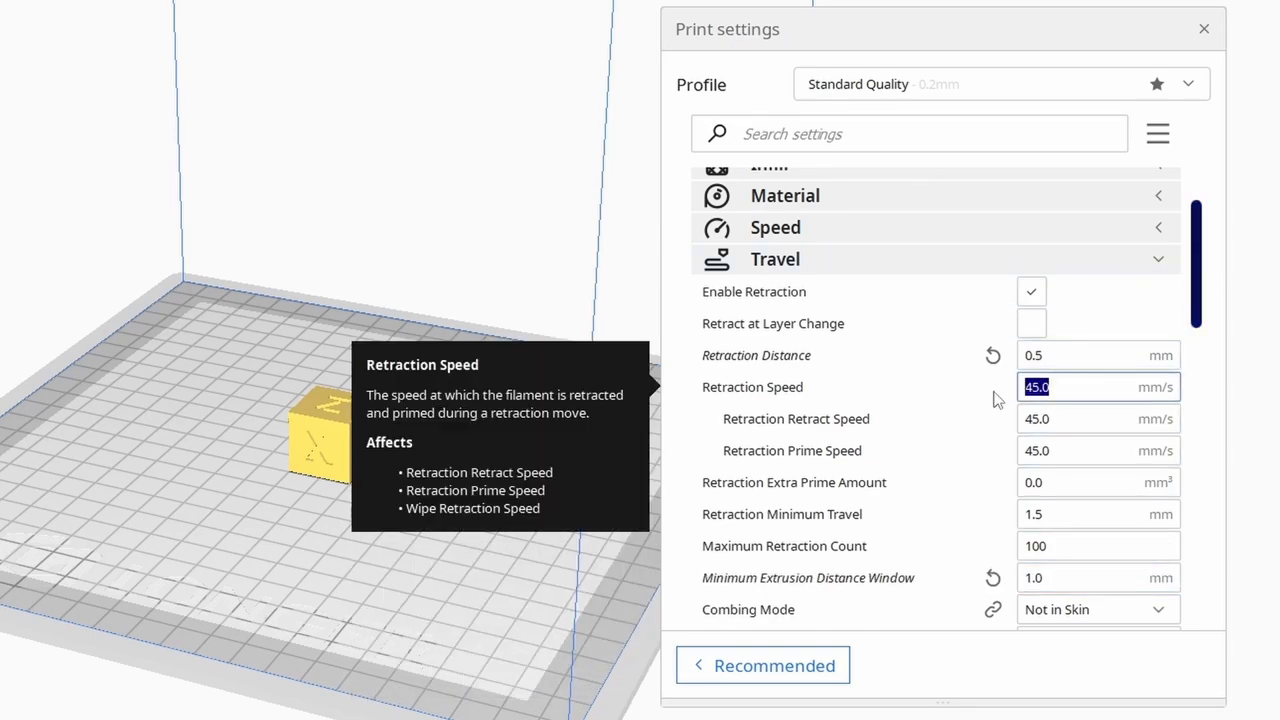
{"action": "type", "text": "35.0"}
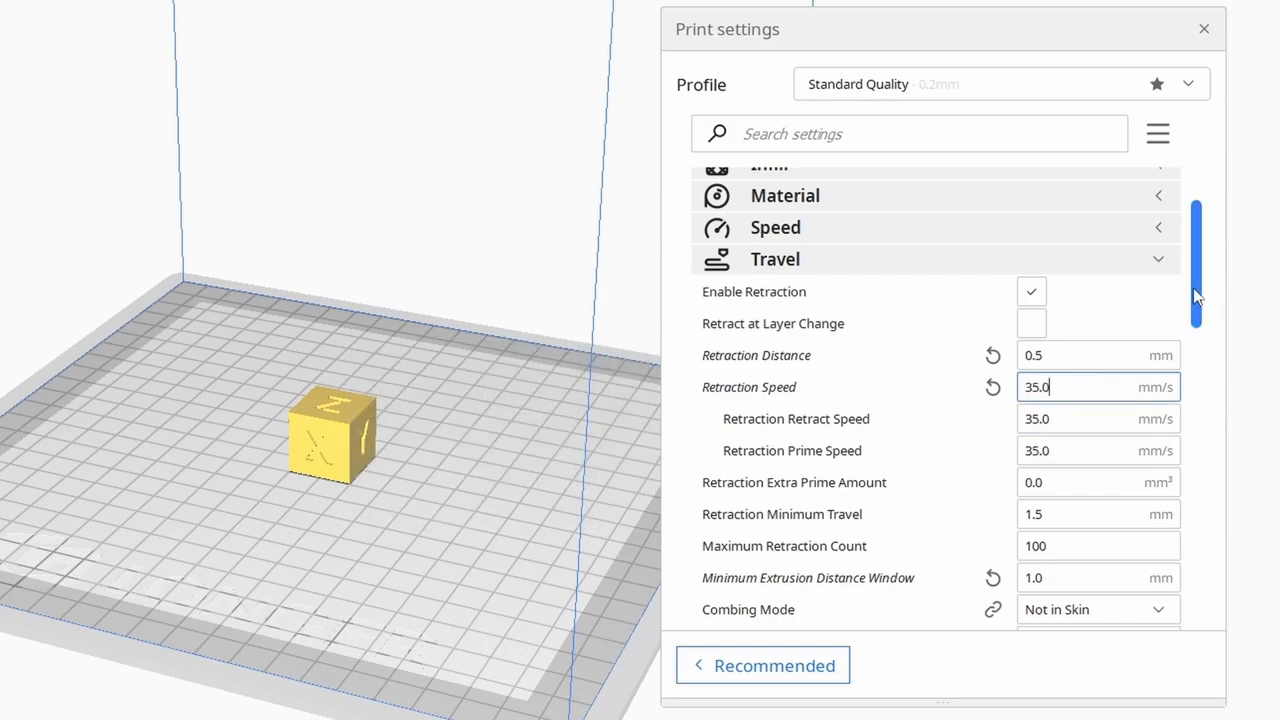
- Turn combing off, enable Z hop when retracted, and check coasting via a 'coast' search
{"action": "scroll", "scroll_direction": "down", "scroll_amount": 3}
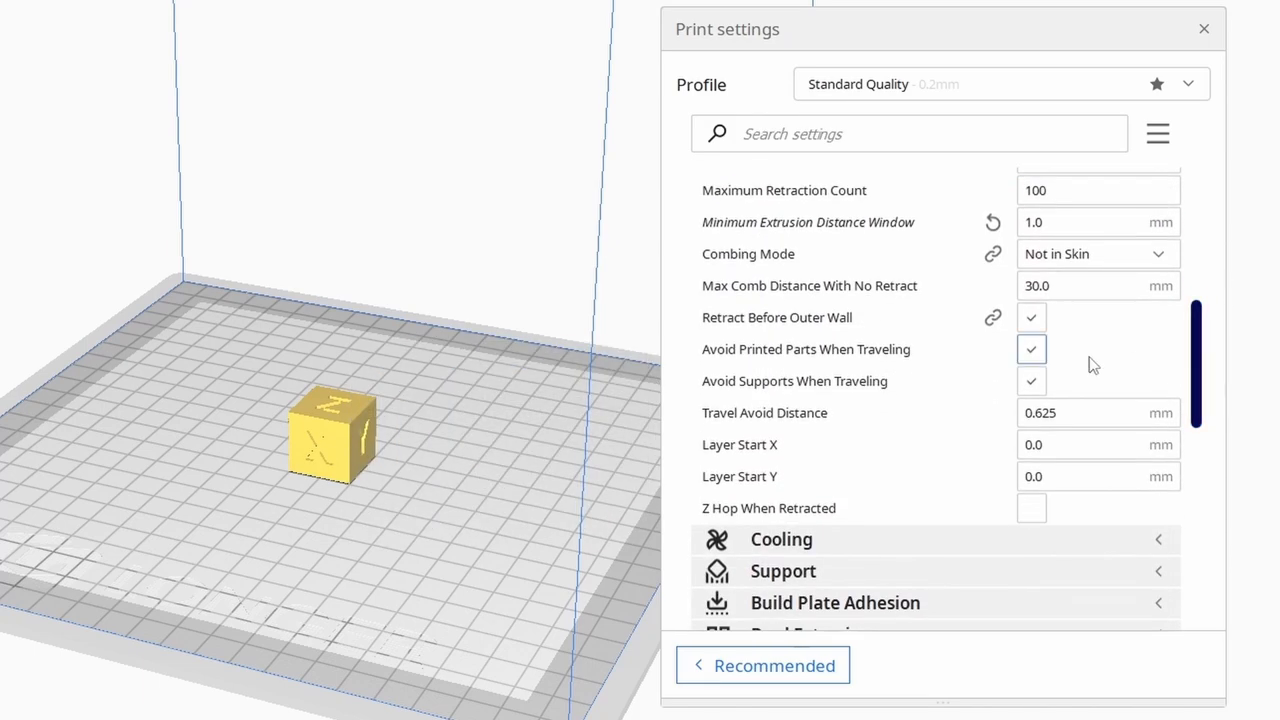
{"action": "left_click", "coordinate": [1096, 252]}
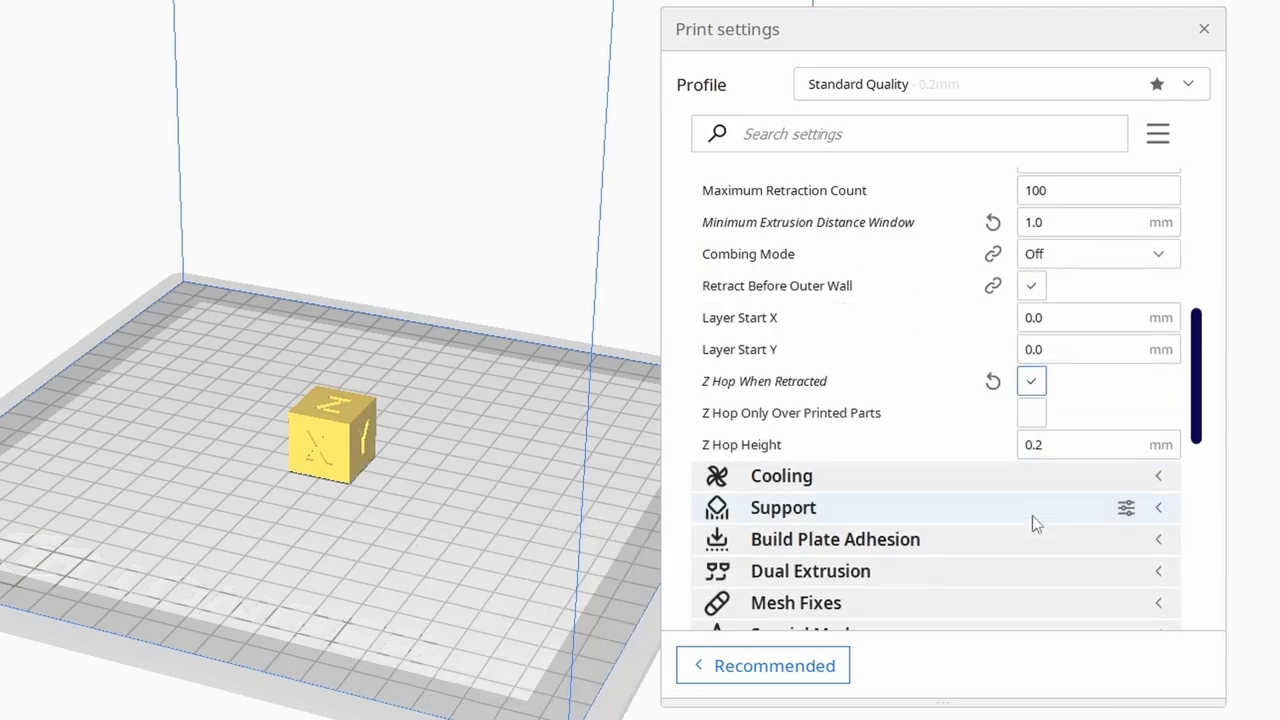
{"action": "mouse_move", "coordinate": [1008, 682]}
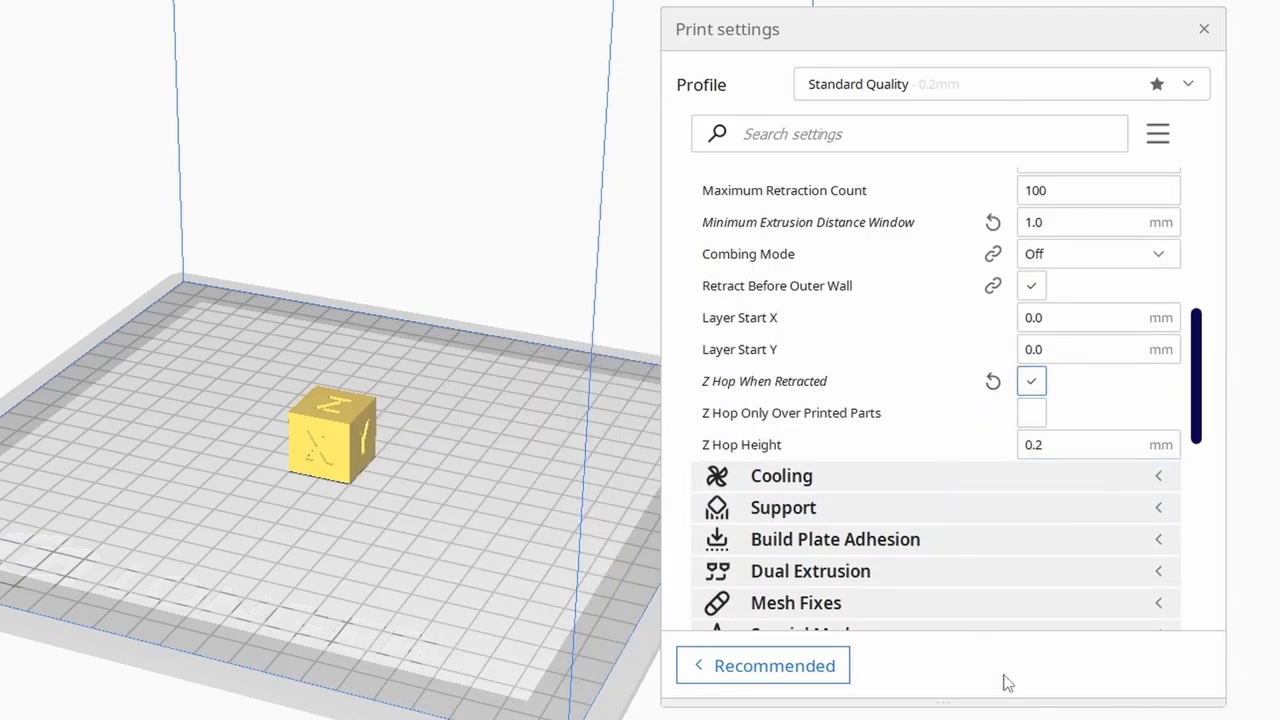
{"action": "scroll", "scroll_direction": "down", "scroll_amount": 3}
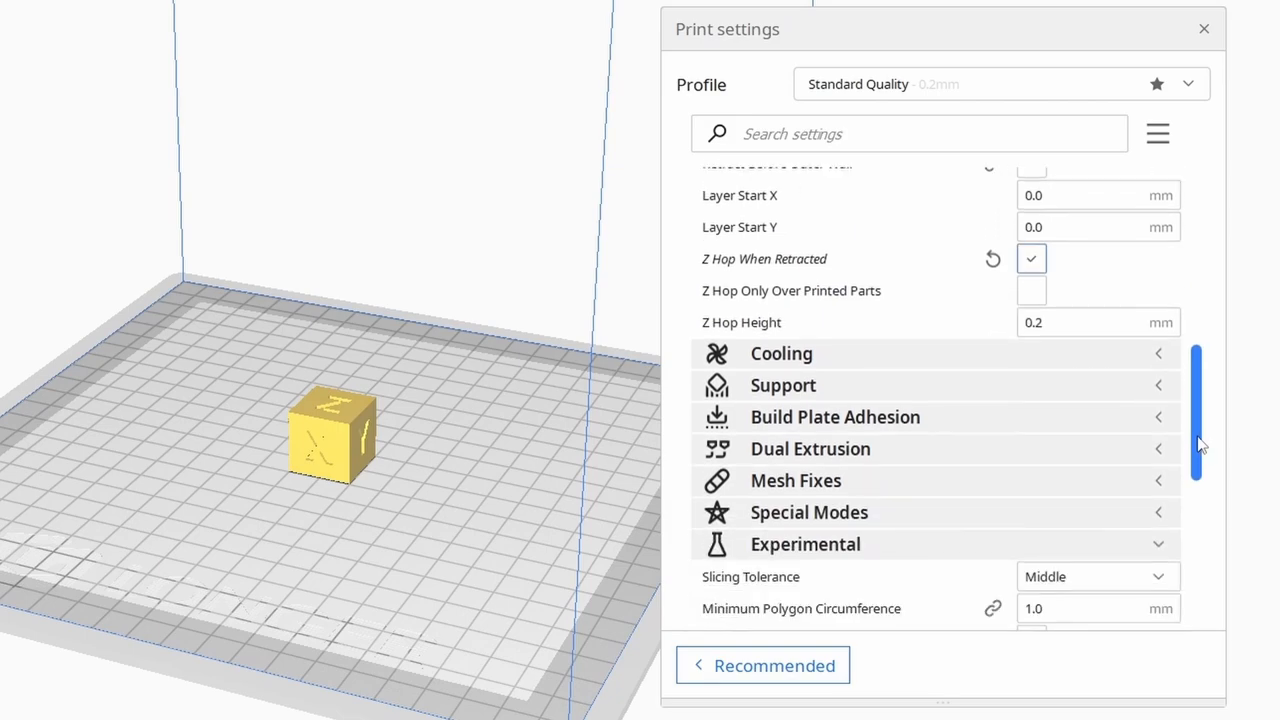
{"action": "type", "text": "coast"}
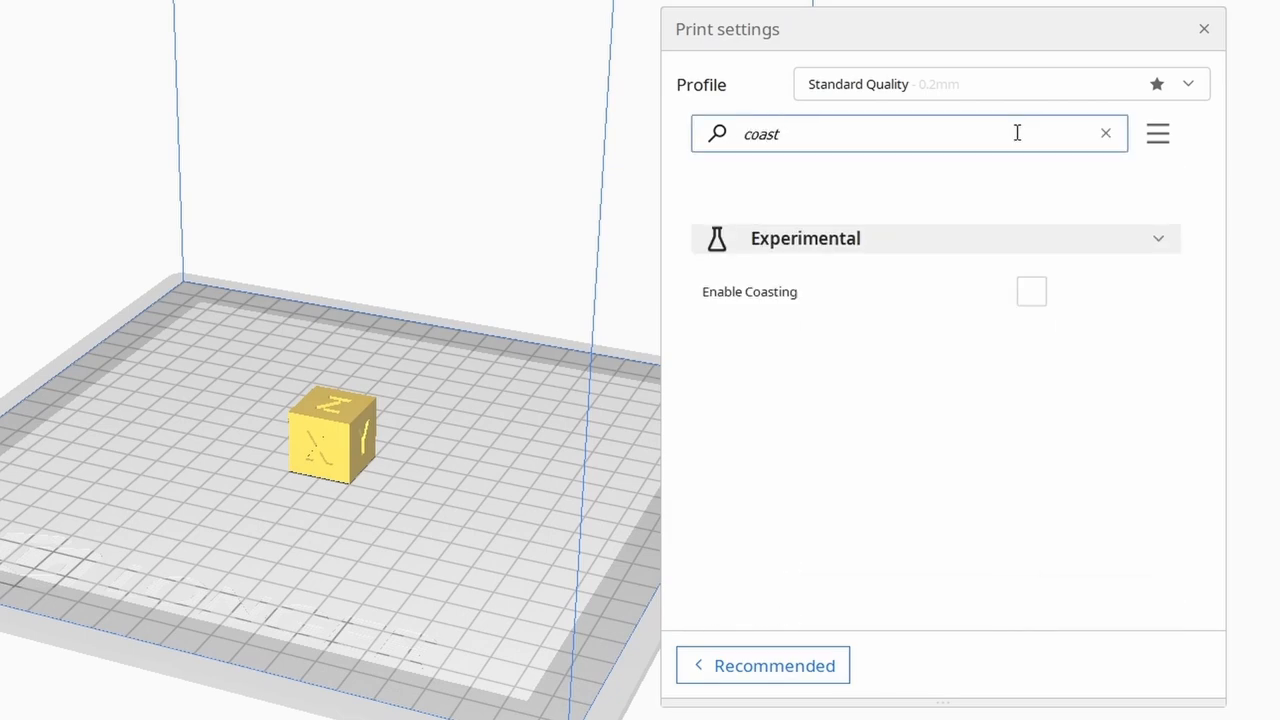
{"action": "left_click", "coordinate": [1032, 292]}
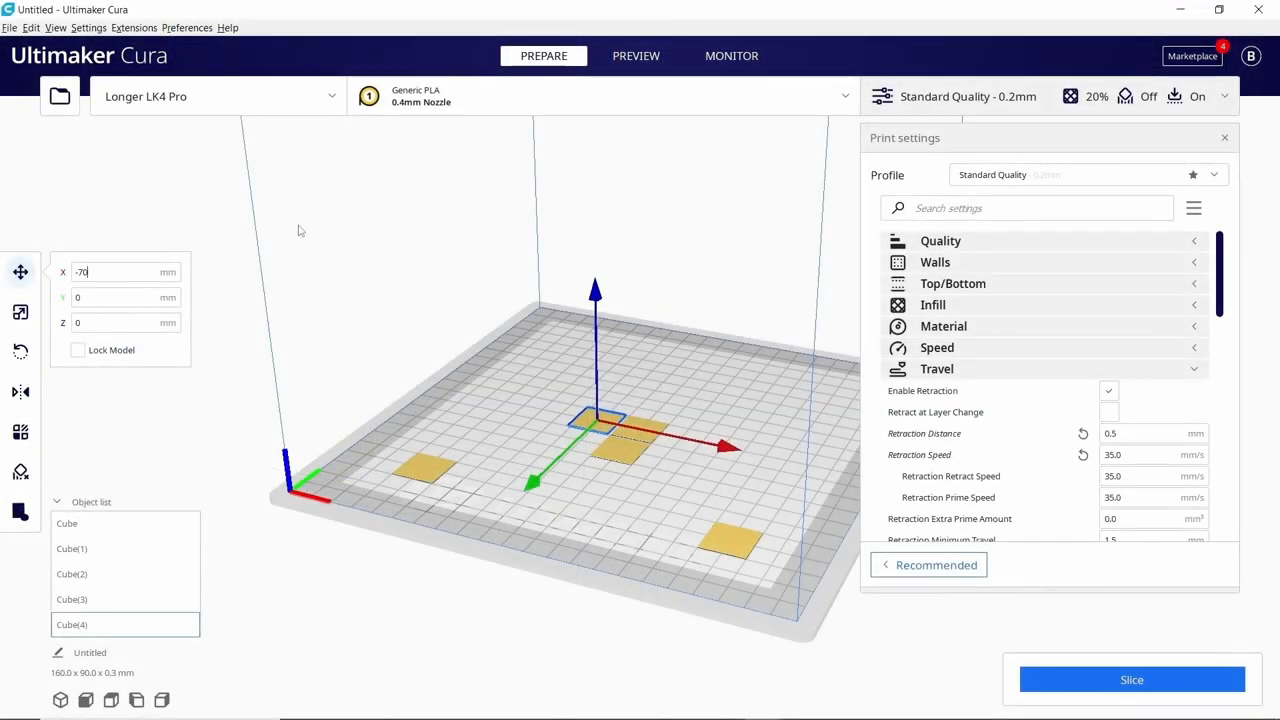
- Place the test square at Y -70 and switch build plate adhesion to Skirt
{"action": "type", "text": "-70"}
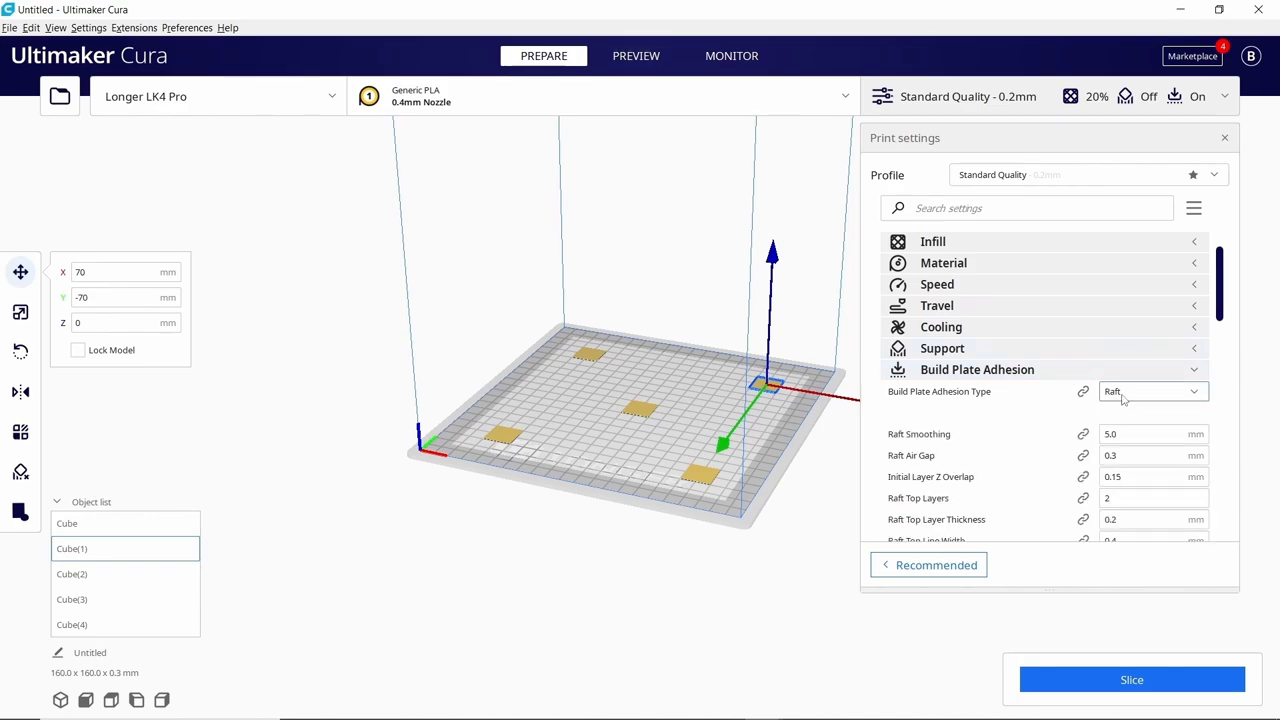
{"action": "left_click", "coordinate": [1150, 390]}
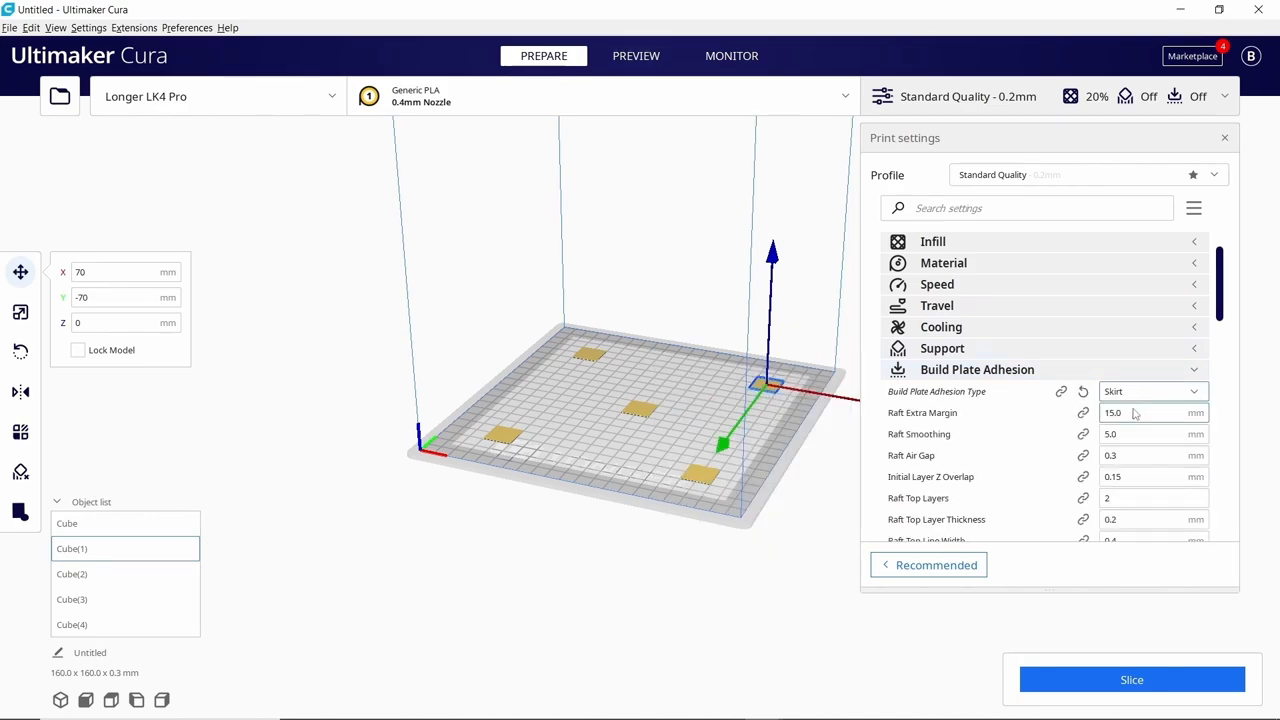
{"action": "left_click", "coordinate": [1150, 390]}
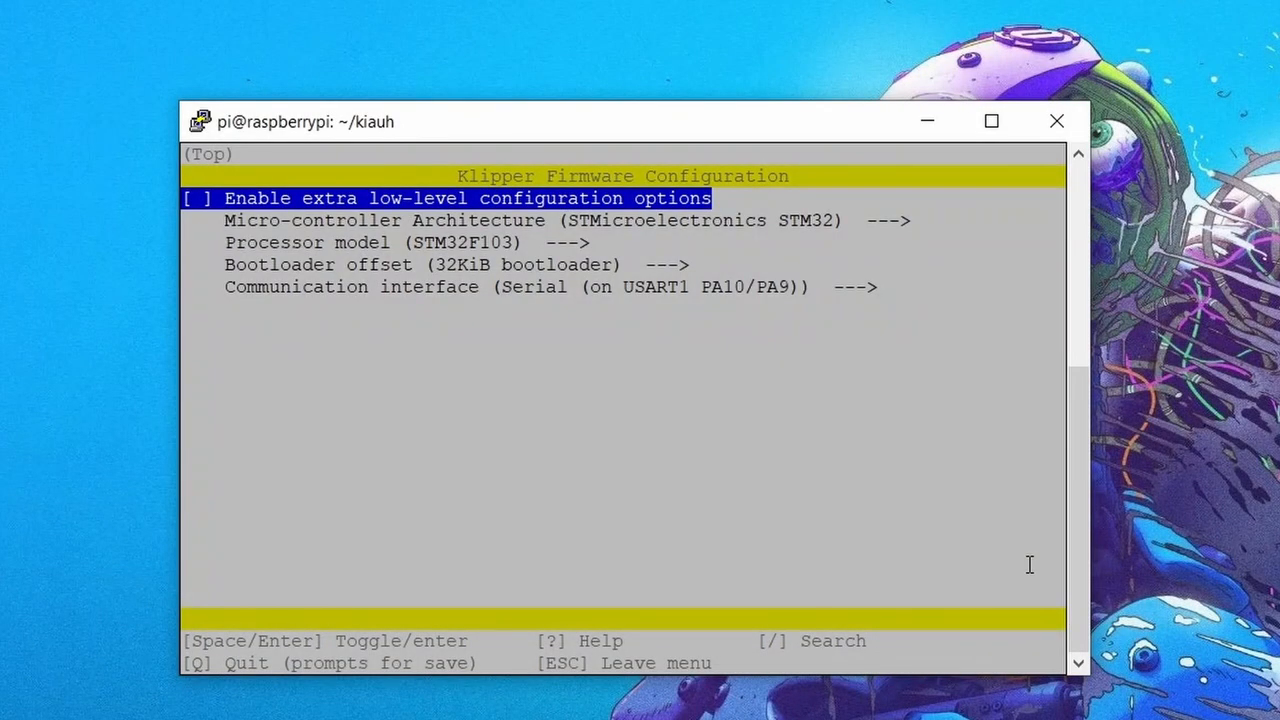
- Save and quit Klipper menuconfig, then copy klipper.bin onto the E: USB drive
{"action": "key", "text": "q"}
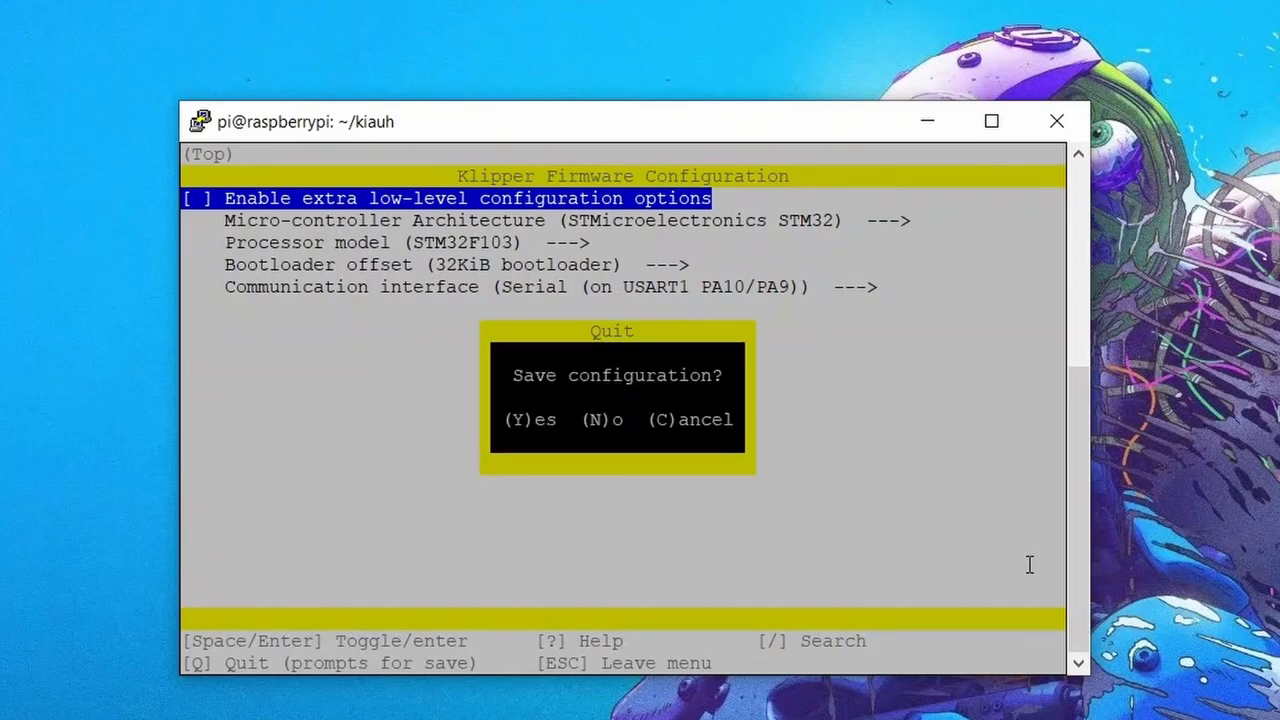
{"action": "key", "text": "y"}
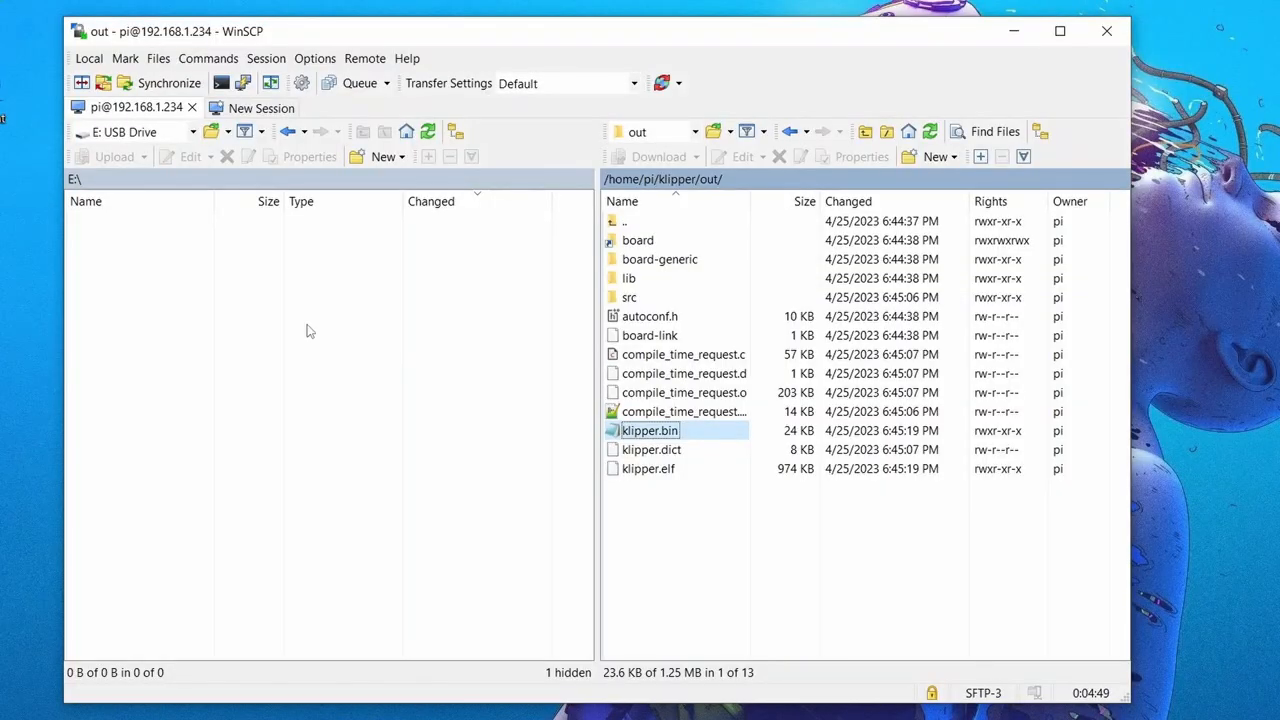
{"action": "left_click", "coordinate": [658, 156]}
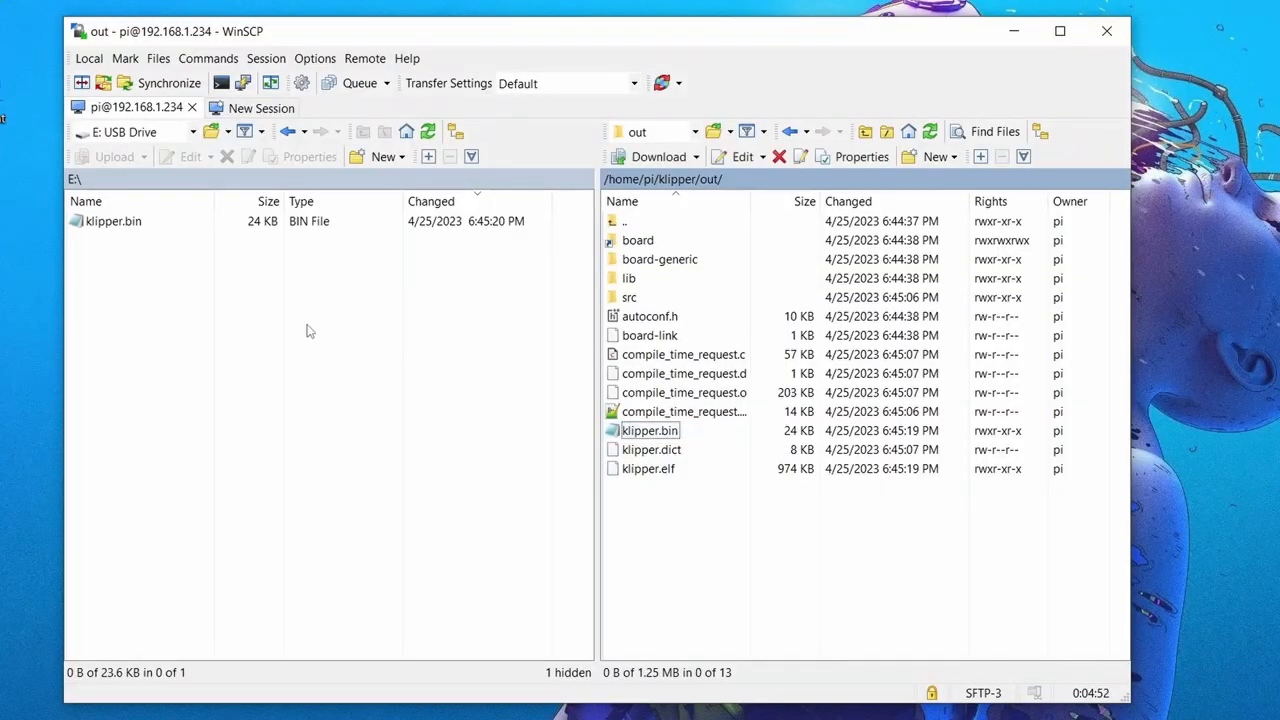